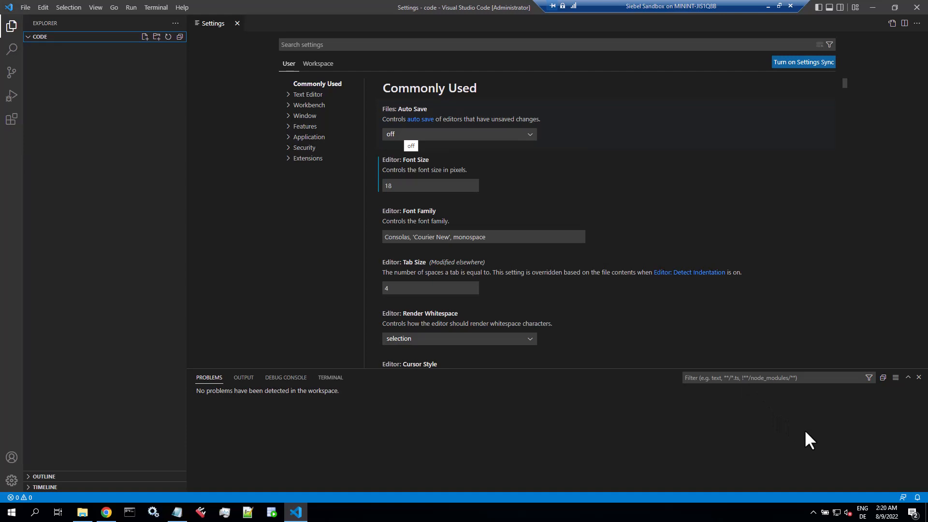
{"action": "mouse_move", "coordinate": [24, 119]}
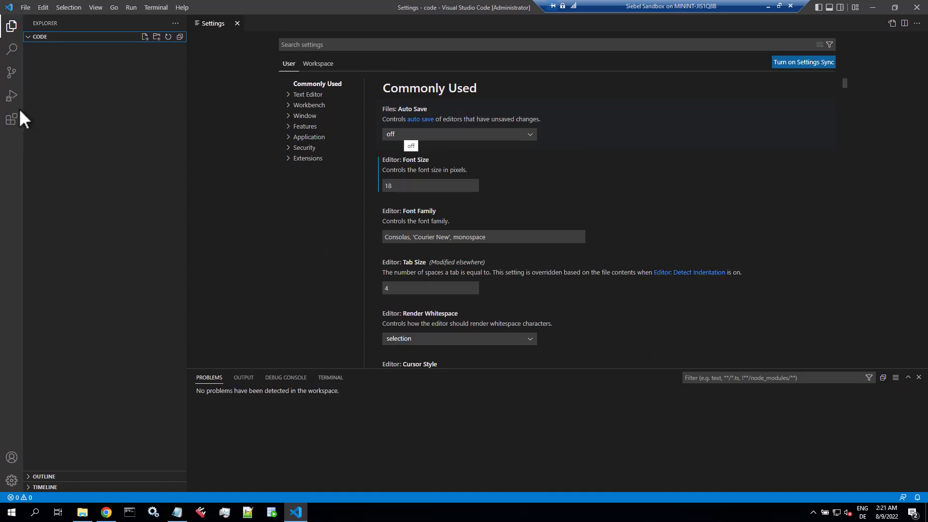
Search the Marketplace for 'siebel' and open the Siebel Script And Web Template Editor details
{"action": "left_click", "coordinate": [12, 120]}
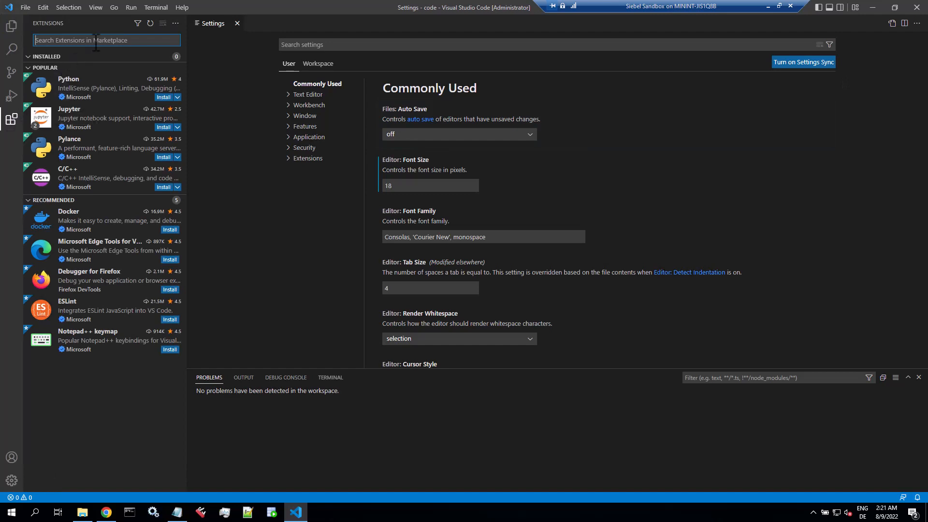
{"action": "type", "text": "siebel"}
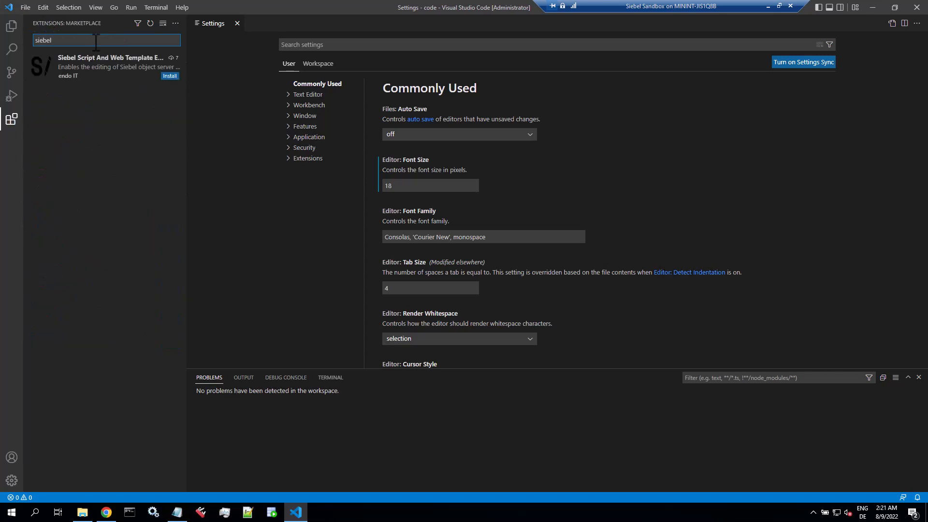
{"action": "mouse_move", "coordinate": [100, 75]}
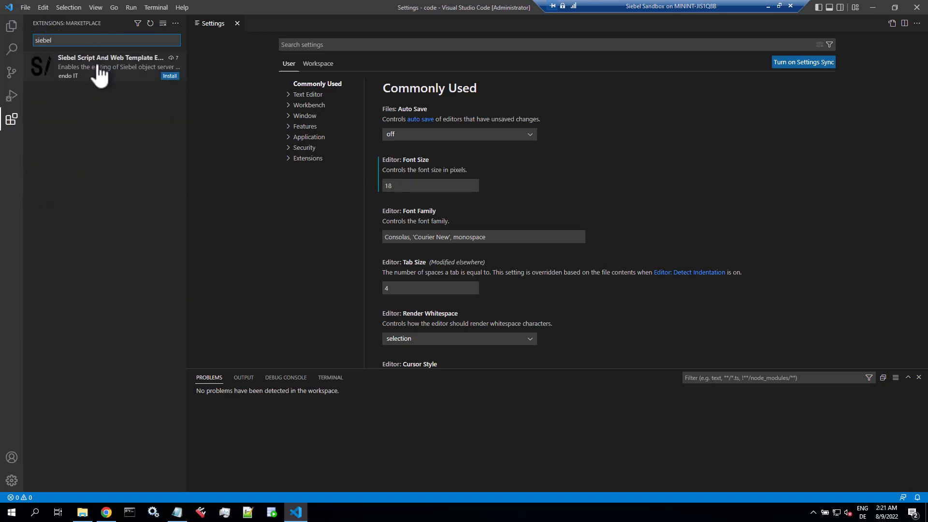
{"action": "left_click", "coordinate": [106, 66]}
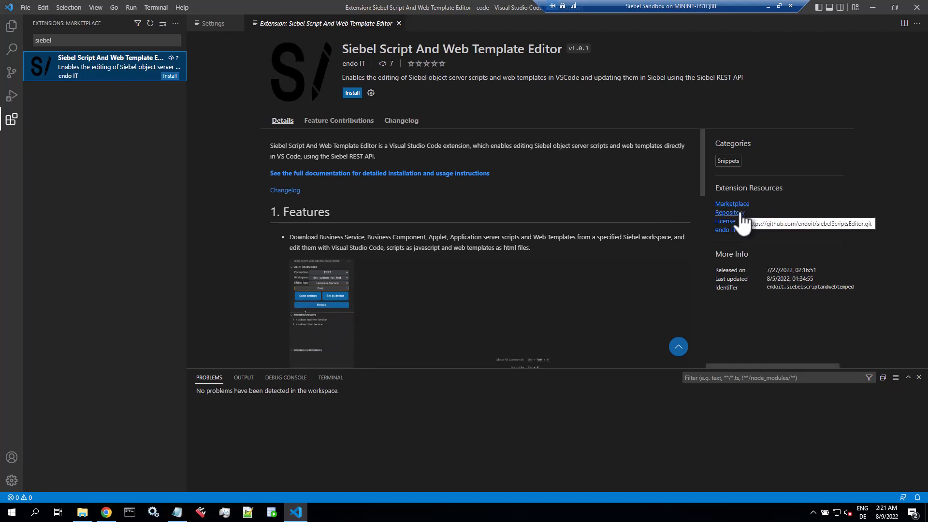
Open the extension's GitHub repository page in Chrome
{"action": "left_click", "coordinate": [729, 211]}
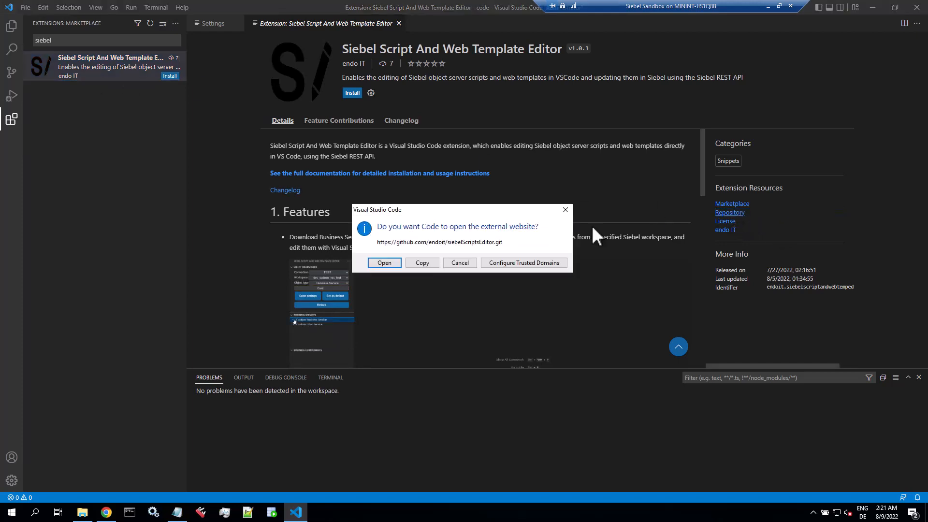
{"action": "left_click", "coordinate": [383, 262]}
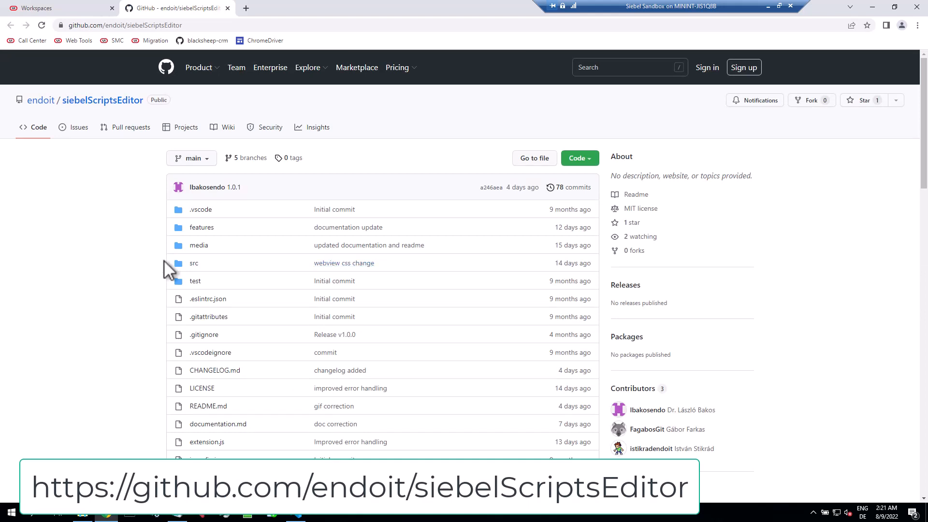
{"action": "mouse_move", "coordinate": [147, 274]}
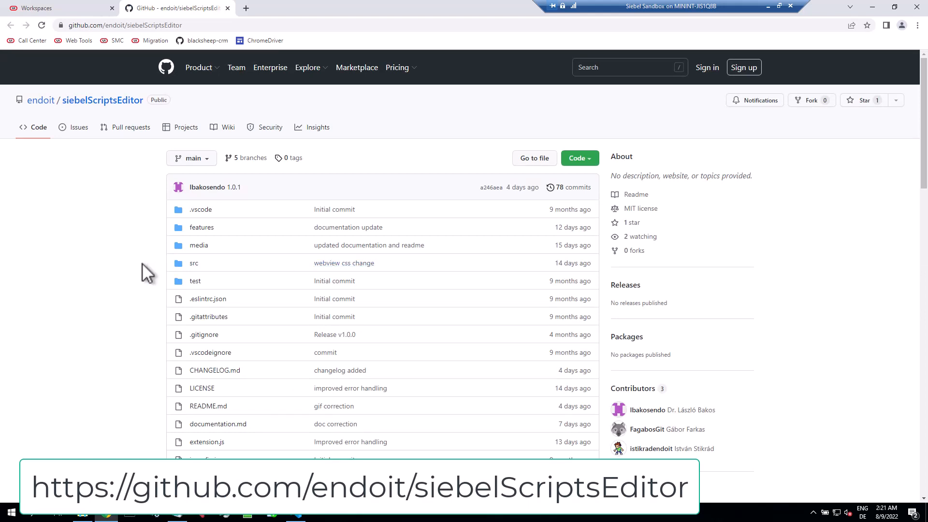
{"action": "scroll", "scroll_direction": "down", "scroll_amount": 3}
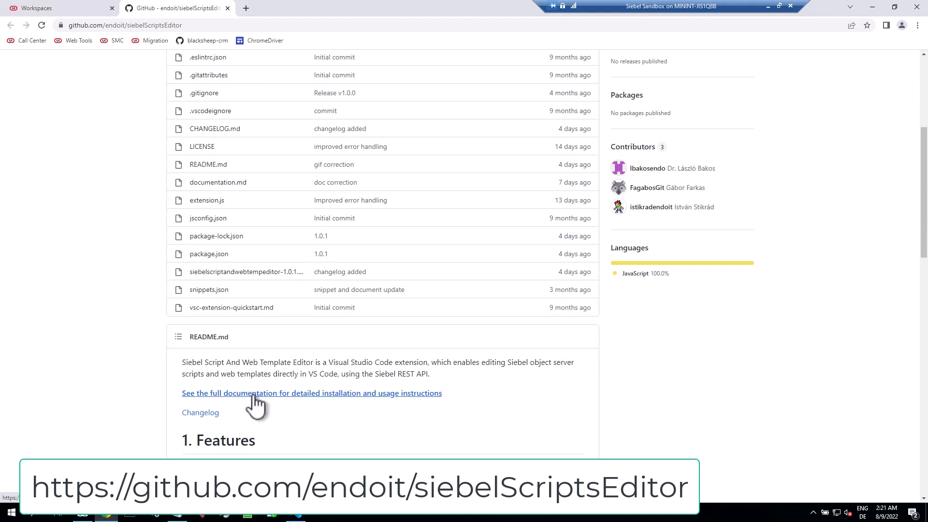
Read the full documentation through installation, configuration and REST API connection settings
{"action": "left_click", "coordinate": [312, 393]}
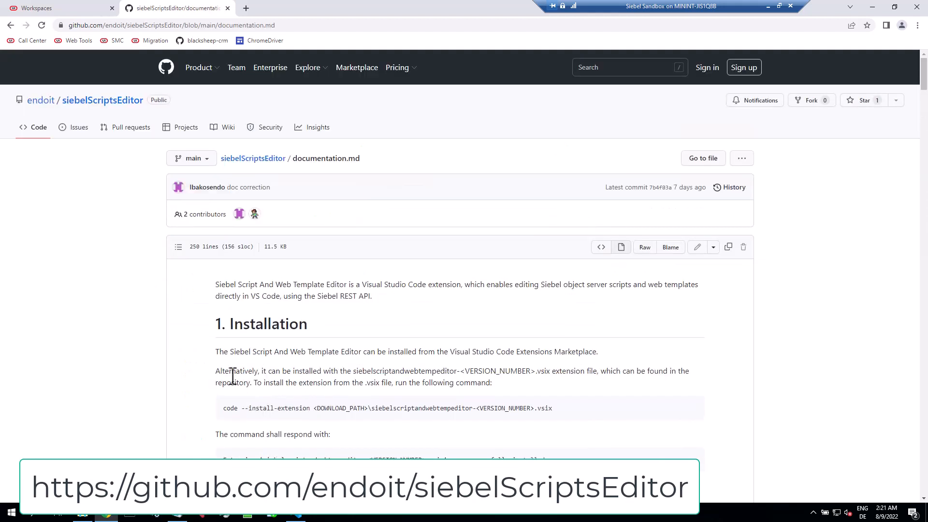
{"action": "scroll", "scroll_direction": "down", "scroll_amount": 3}
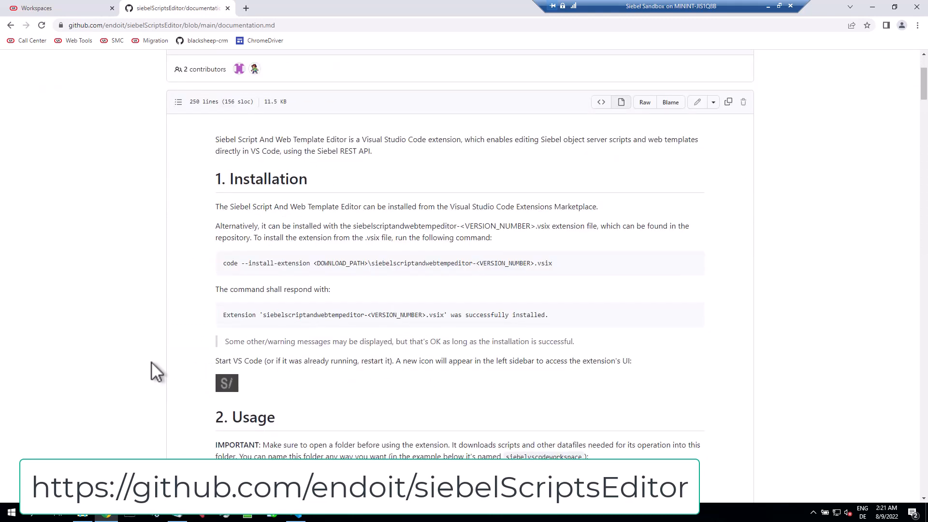
{"action": "scroll", "scroll_direction": "down", "scroll_amount": 3}
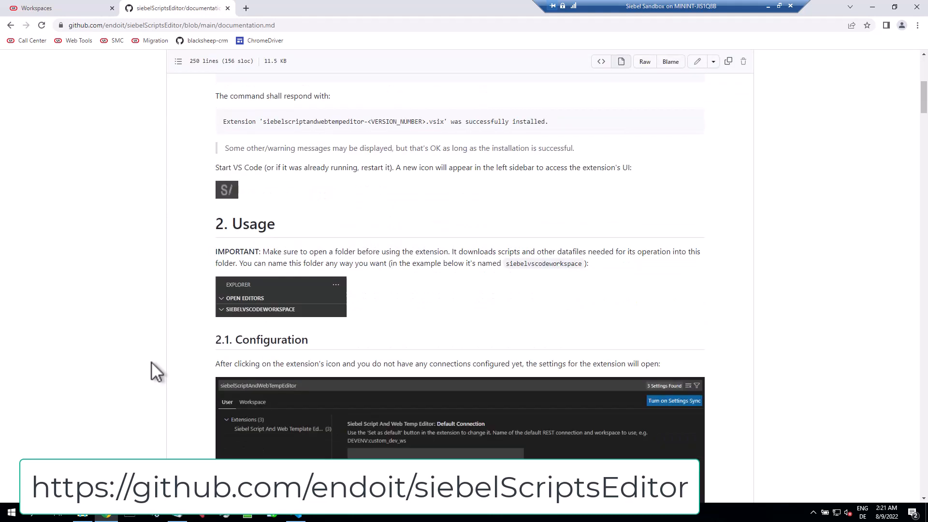
{"action": "scroll", "scroll_direction": "down", "scroll_amount": 3}
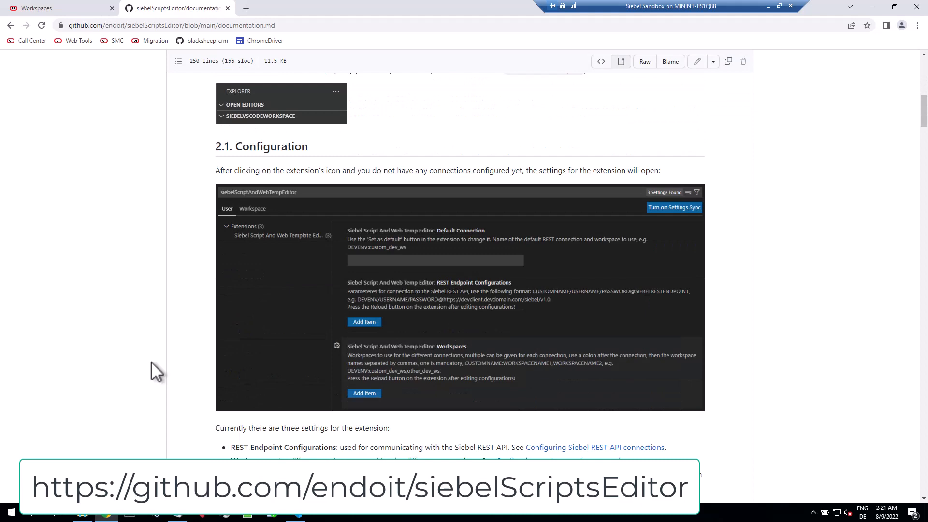
{"action": "scroll", "scroll_direction": "down", "scroll_amount": 3}
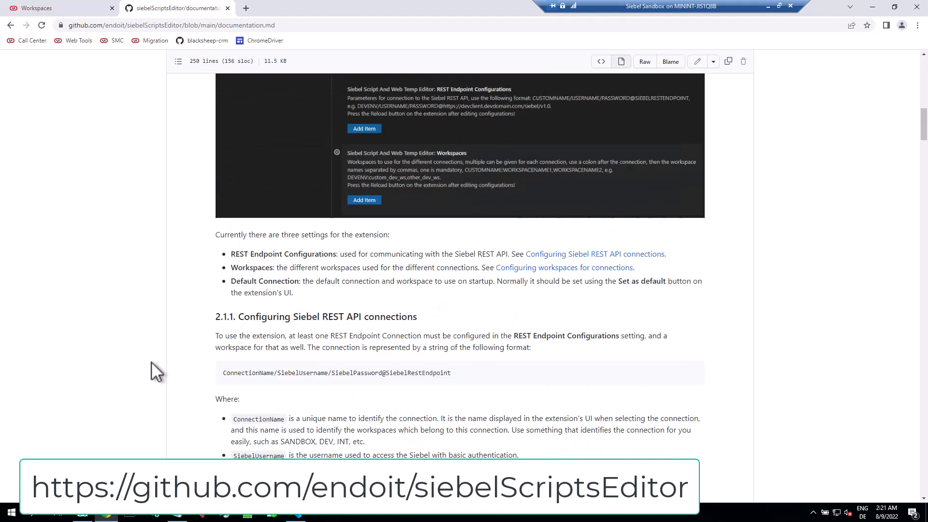
{"action": "scroll", "scroll_direction": "down", "scroll_amount": 3}
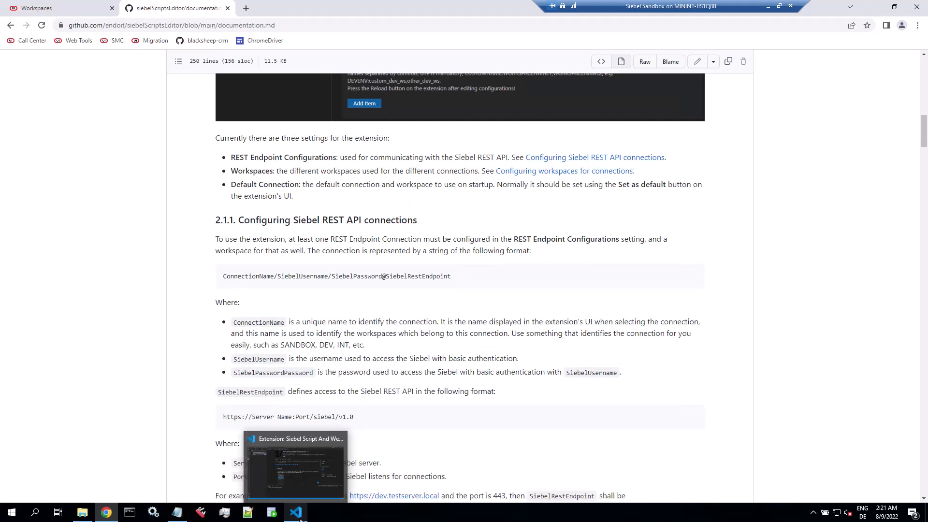
Install the Siebel Script And Web Template Editor extension in VS Code
{"action": "left_click", "coordinate": [296, 512]}
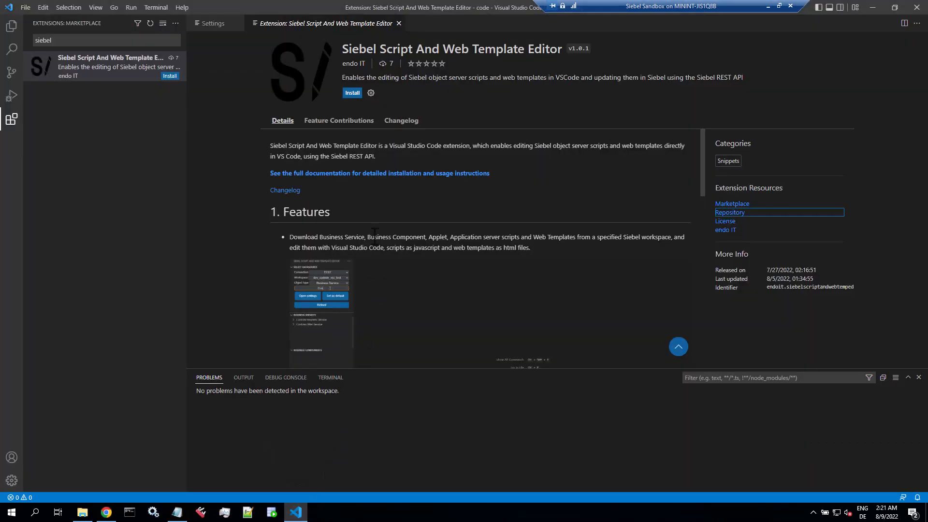
{"action": "left_click", "coordinate": [352, 92]}
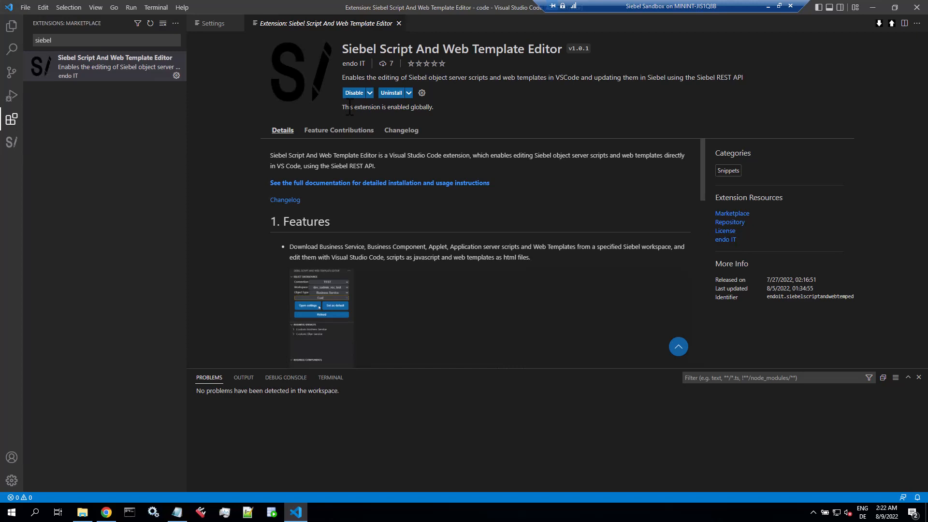
{"action": "mouse_move", "coordinate": [11, 142]}
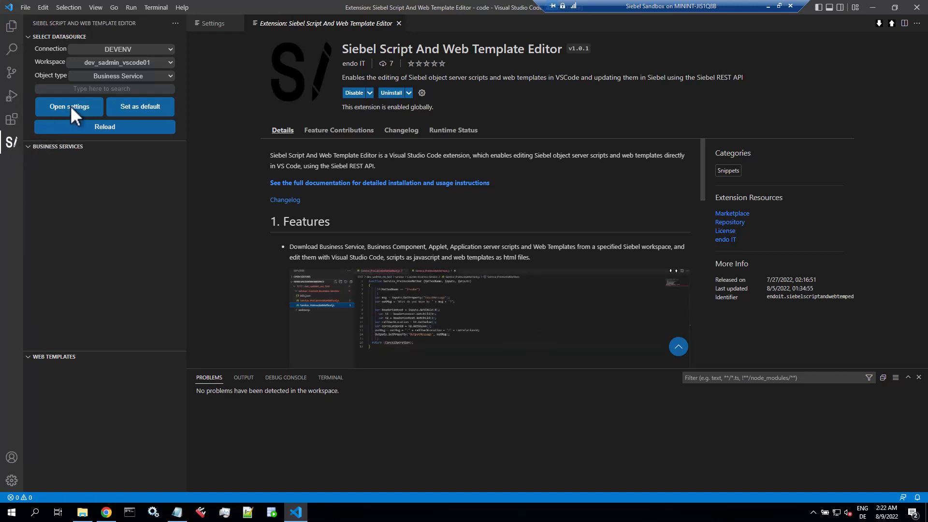
Edit the DEVENV REST endpoint connection string and its workspaces entry in extension settings
{"action": "left_click", "coordinate": [69, 107]}
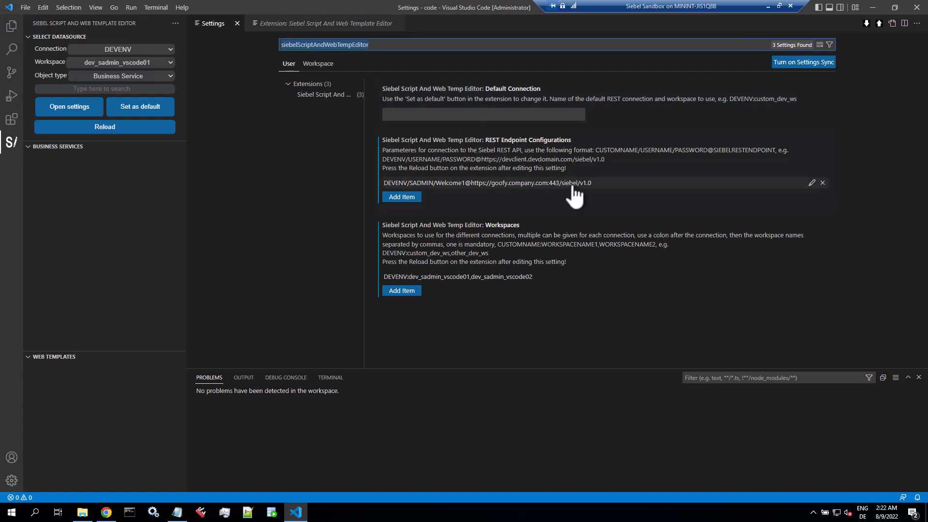
{"action": "mouse_move", "coordinate": [809, 198]}
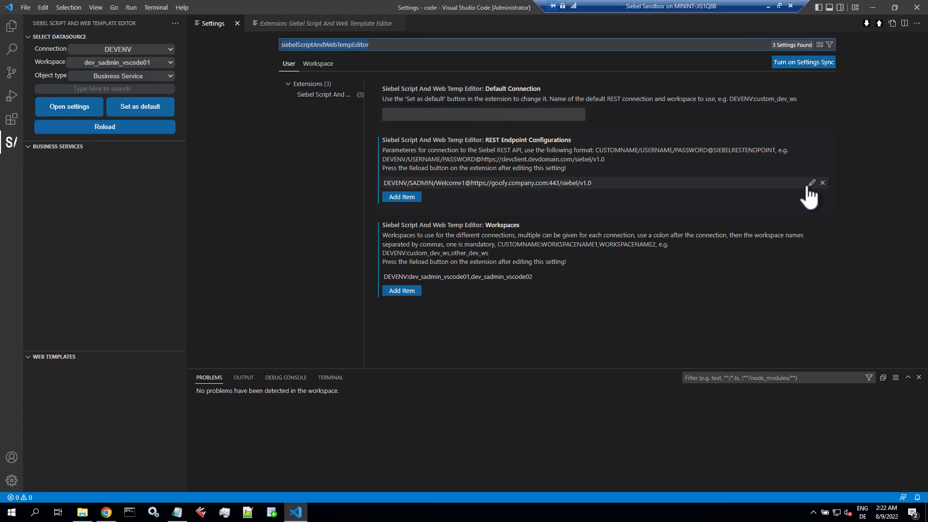
{"action": "left_click", "coordinate": [812, 182]}
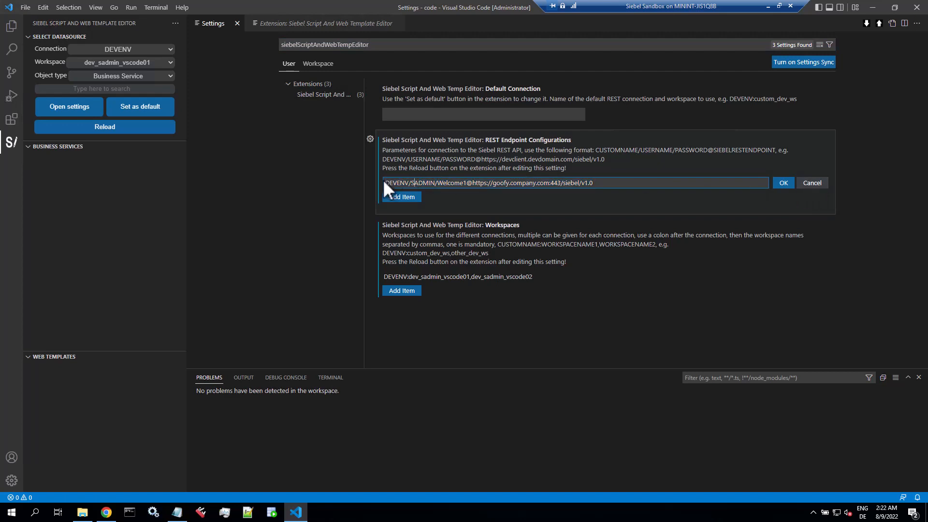
{"action": "double_click", "coordinate": [396, 182]}
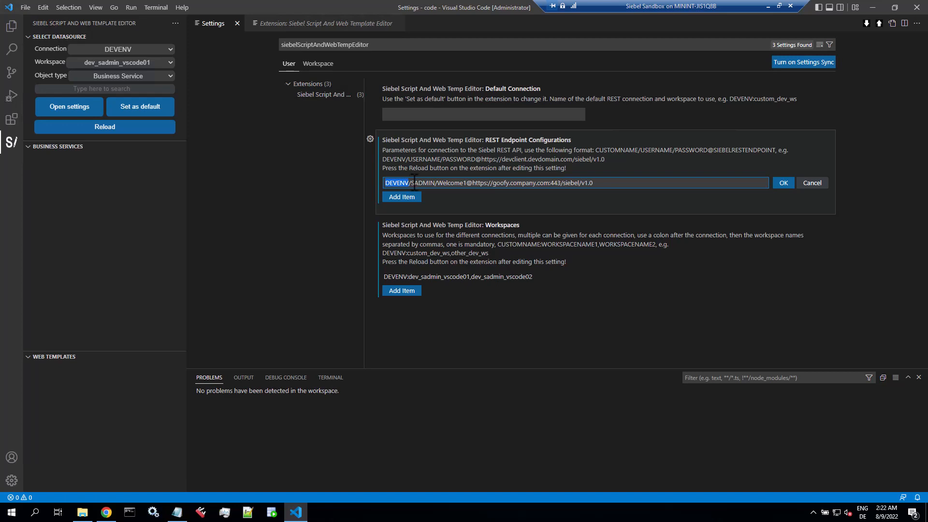
{"action": "left_click_drag", "start_coordinate": [410, 182], "coordinate": [444, 182]}
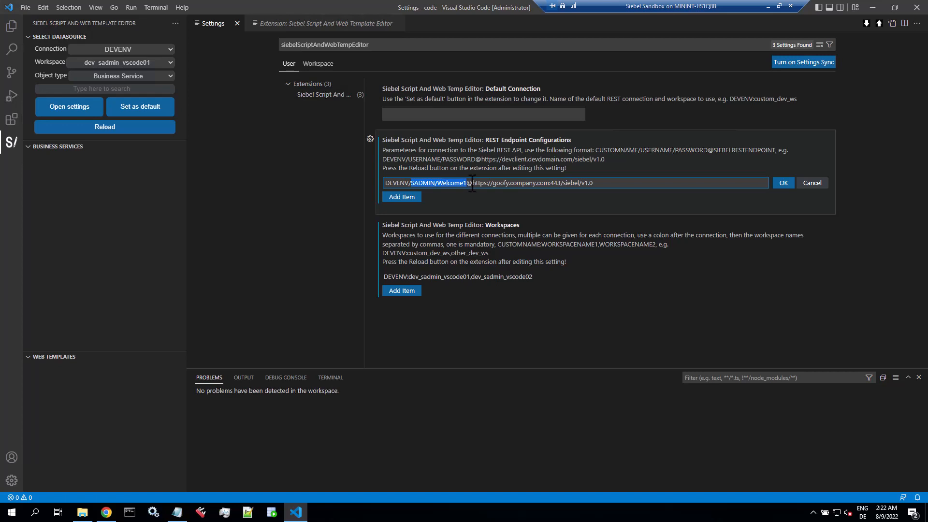
{"action": "left_click", "coordinate": [470, 183]}
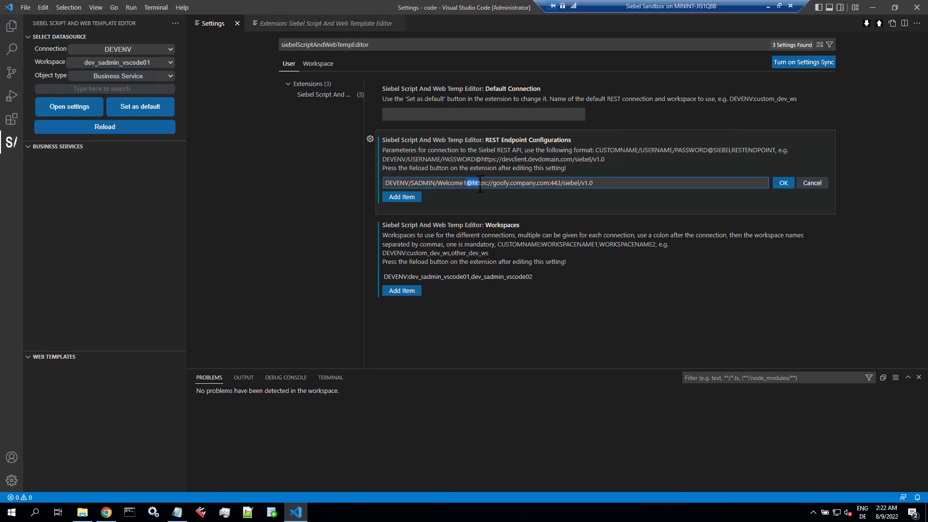
{"action": "left_click_drag", "start_coordinate": [481, 182], "coordinate": [559, 183]}
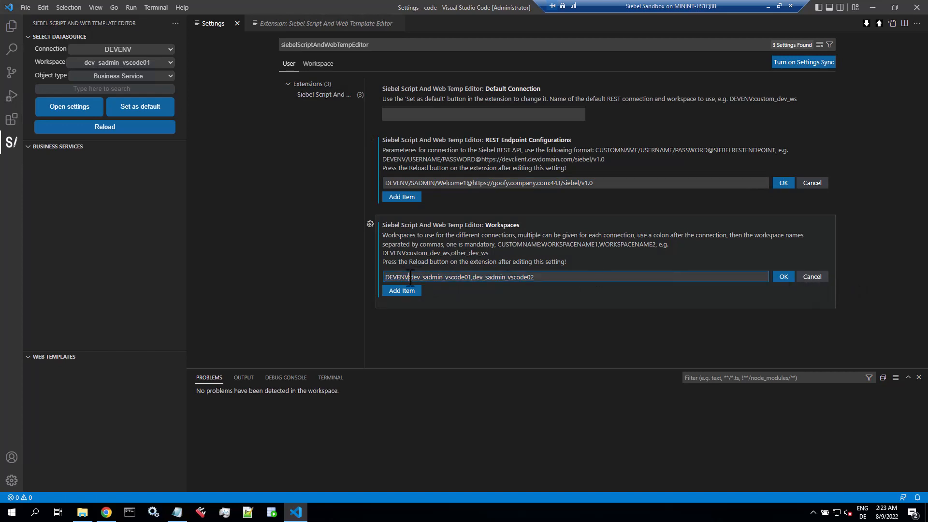
{"action": "double_click", "coordinate": [396, 277]}
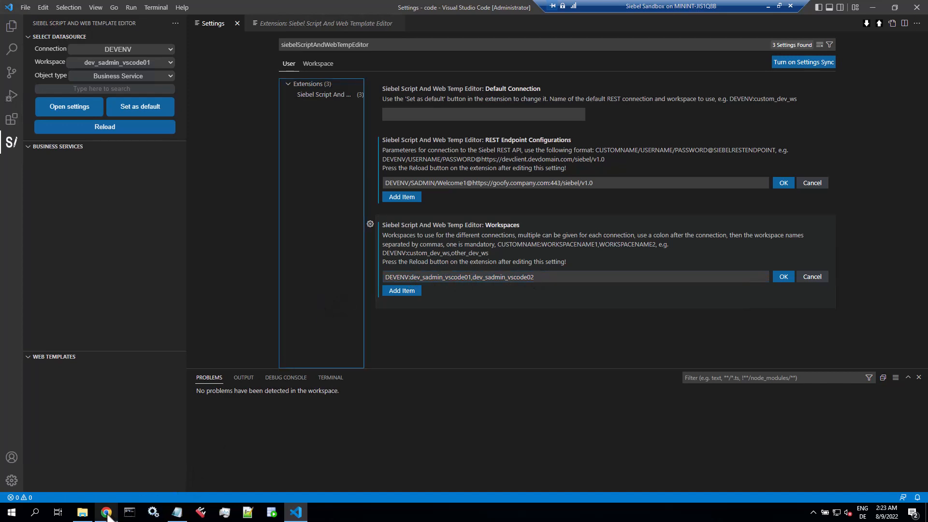
Check dev_sadmin_vscode01 and dev_sadmin_vscode02 under int_case_study_01 in Web Tools
{"action": "left_click", "coordinate": [106, 512]}
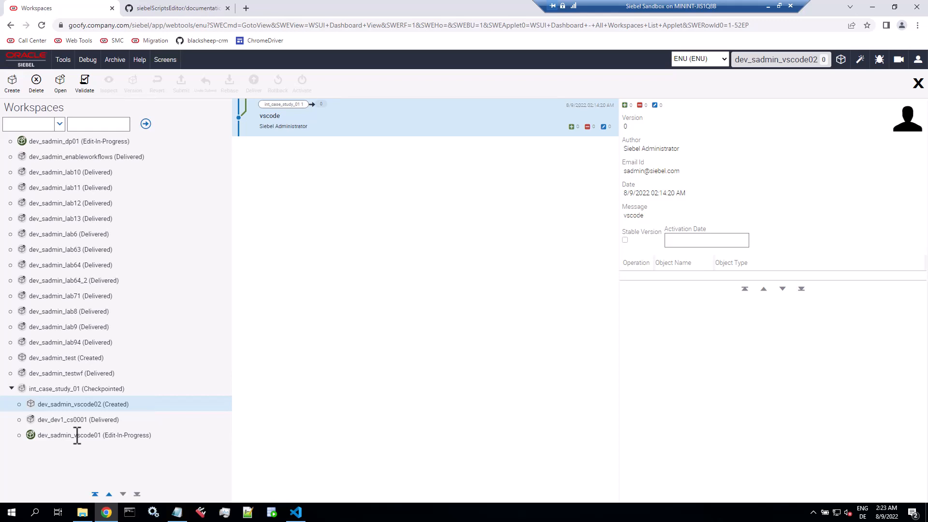
{"action": "left_click", "coordinate": [93, 435]}
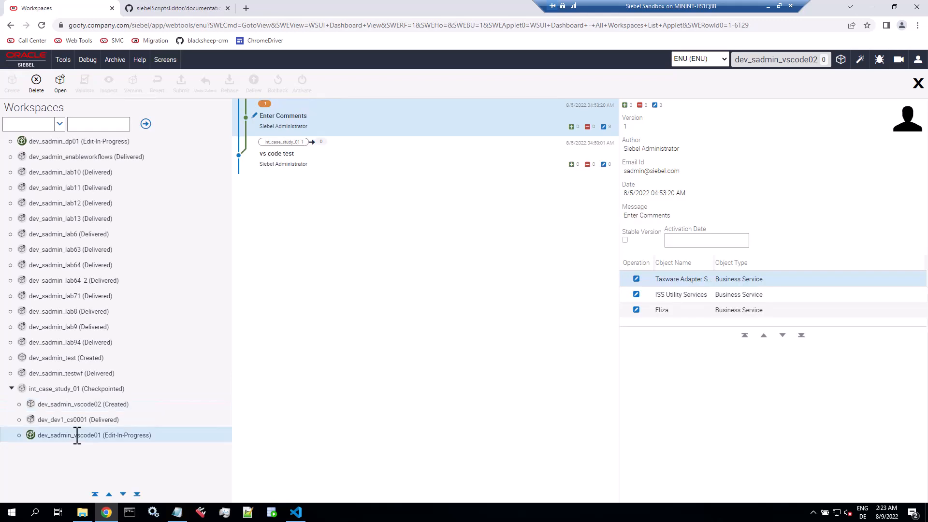
{"action": "left_click", "coordinate": [69, 404]}
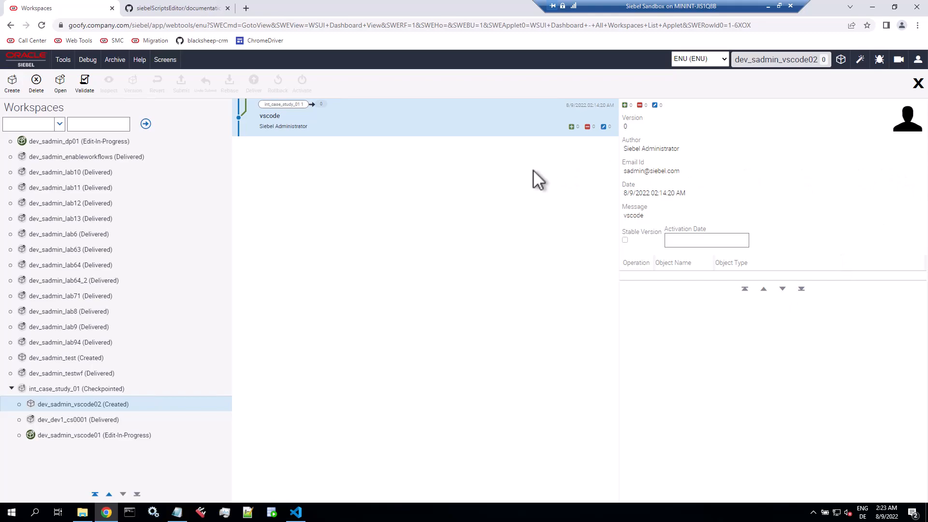
{"action": "left_click", "coordinate": [296, 512]}
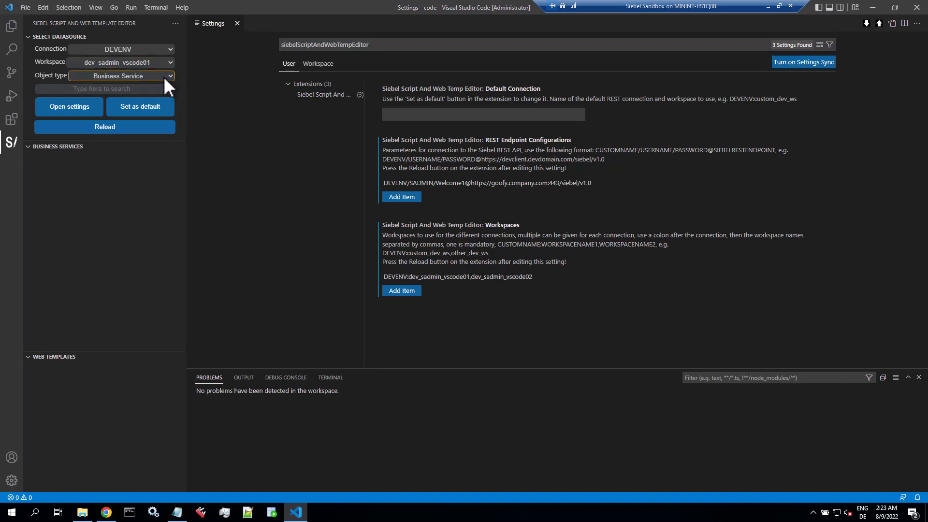
Search Business Service objects for 'Ta' and fetch Taxware Adapter Service (eScript)
{"action": "left_click", "coordinate": [121, 76]}
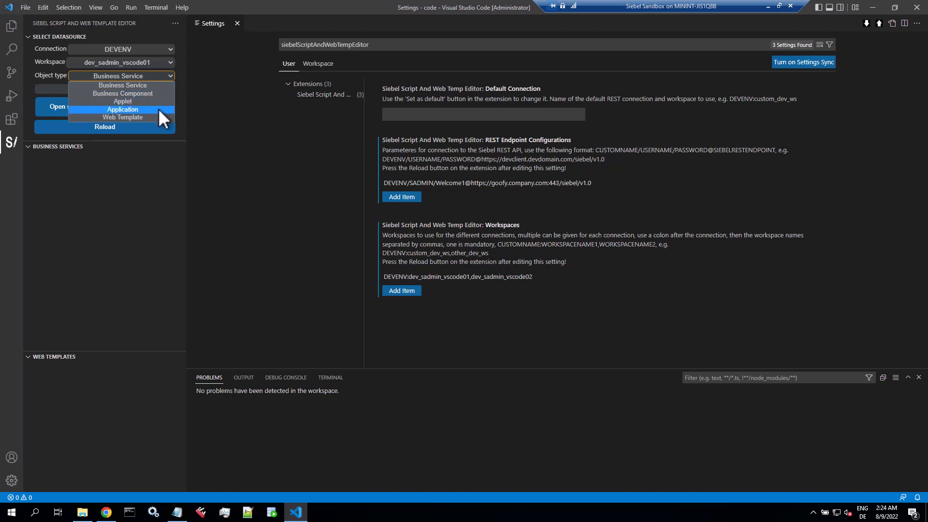
{"action": "mouse_move", "coordinate": [122, 117]}
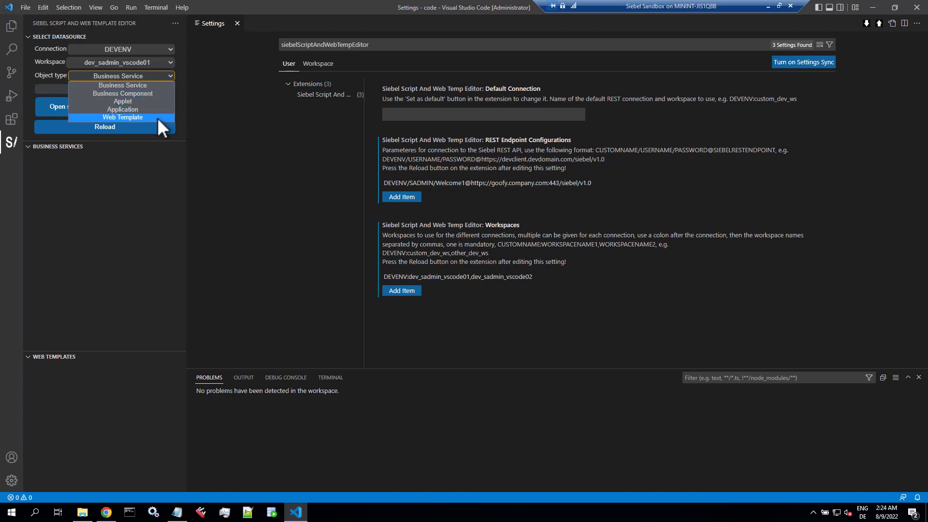
{"action": "mouse_move", "coordinate": [159, 93]}
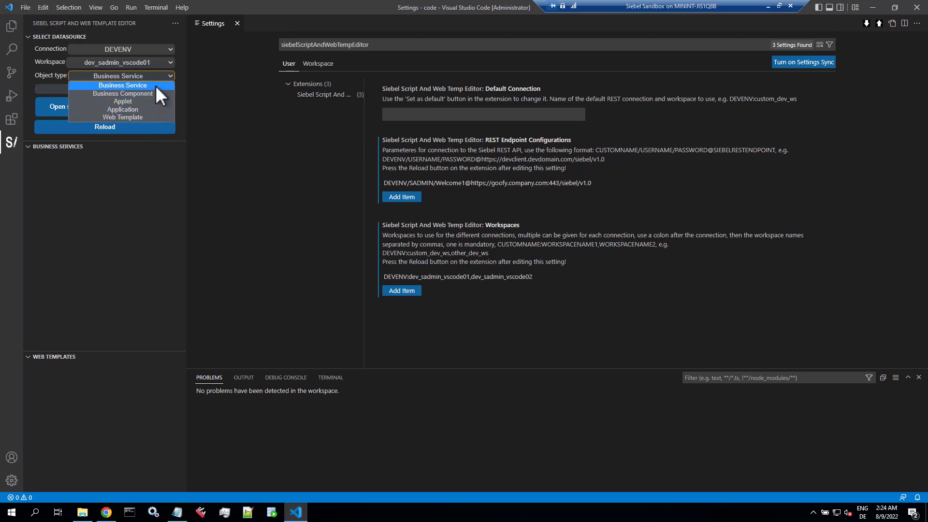
{"action": "left_click", "coordinate": [123, 84]}
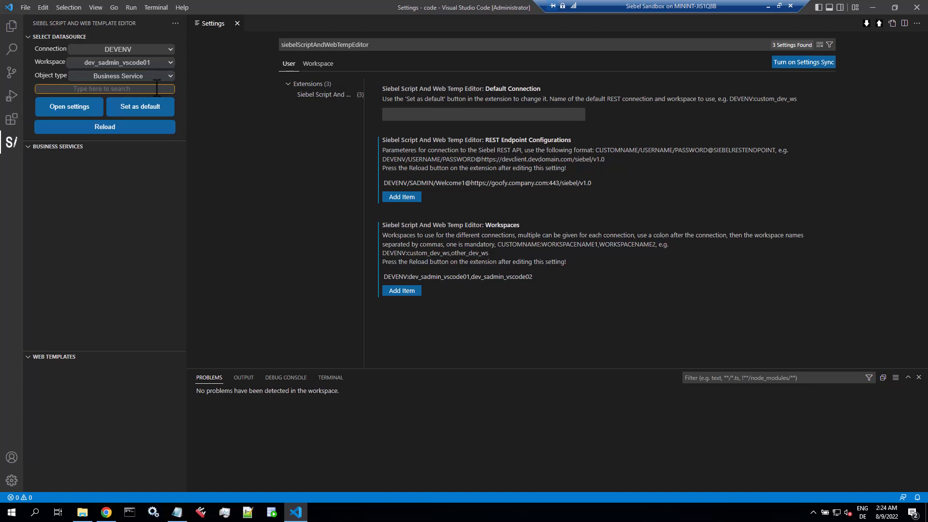
{"action": "type", "text": "Tax"}
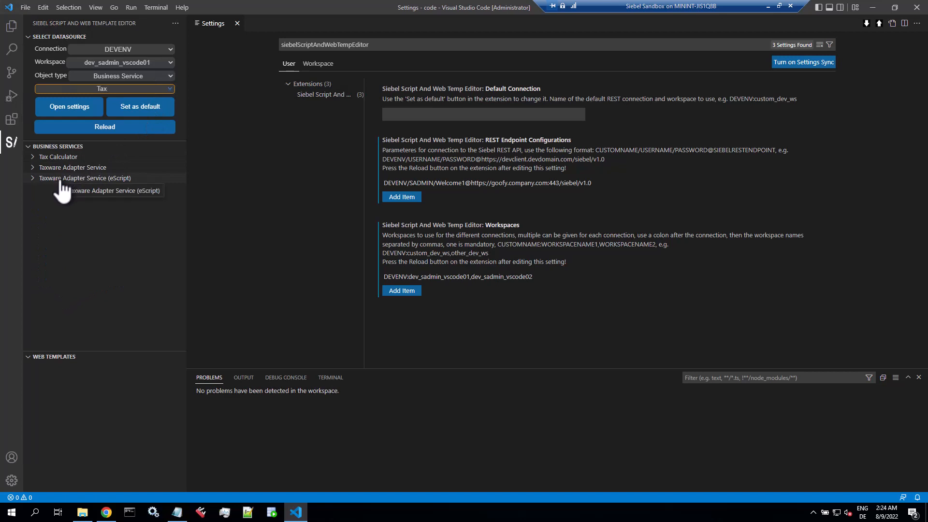
{"action": "mouse_move", "coordinate": [39, 189]}
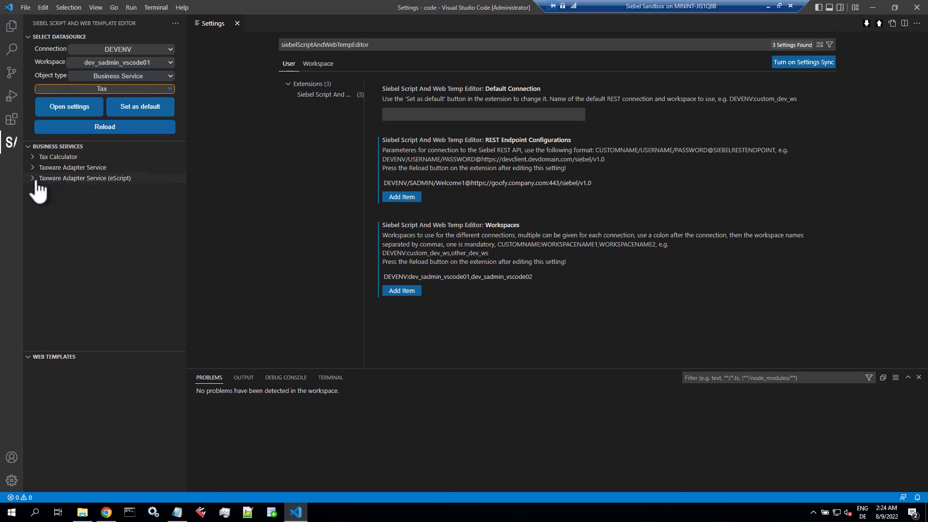
{"action": "left_click", "coordinate": [84, 178]}
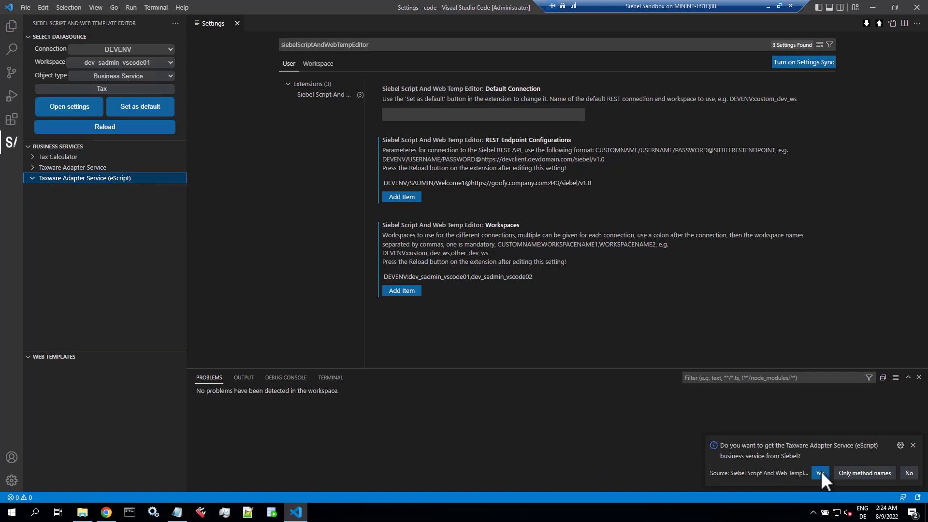
{"action": "mouse_move", "coordinate": [864, 473]}
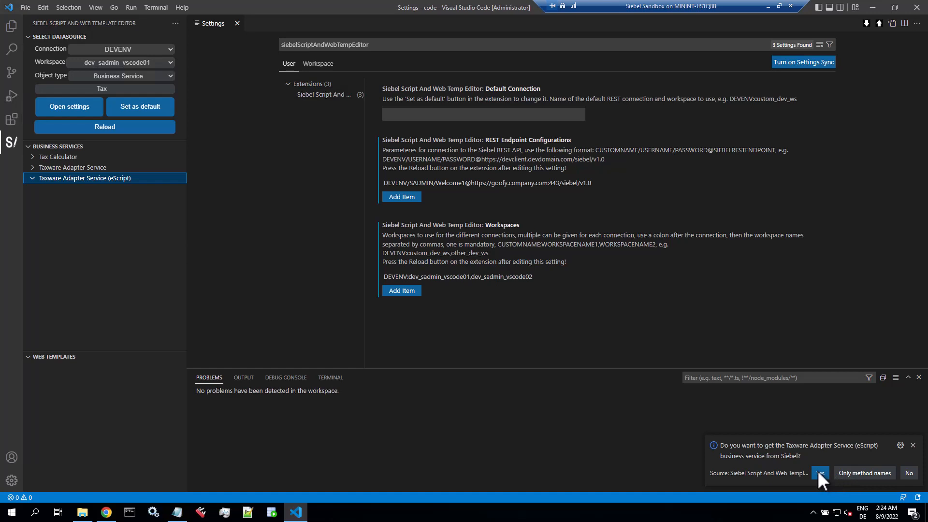
Download all Taxware Adapter Service (eScript) methods and fetch CalculateTax from Siebel
{"action": "left_click", "coordinate": [820, 473]}
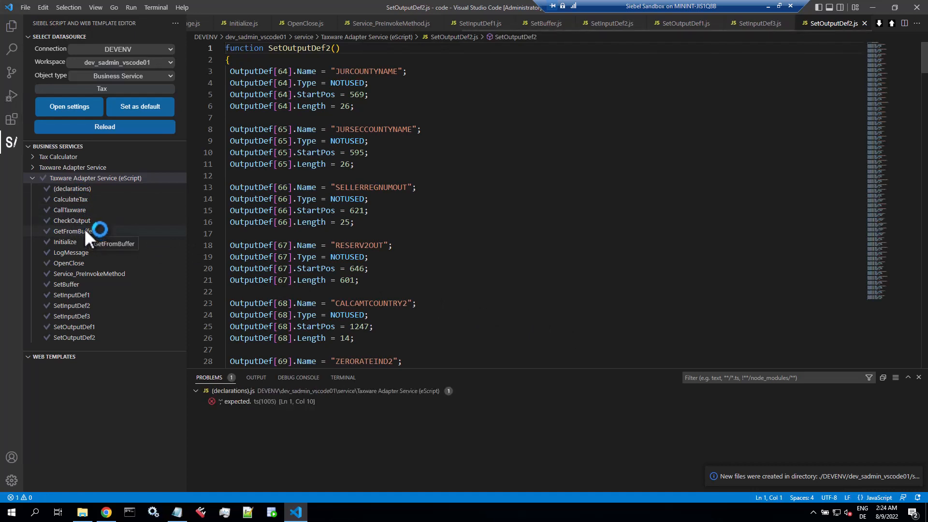
{"action": "left_click", "coordinate": [70, 199]}
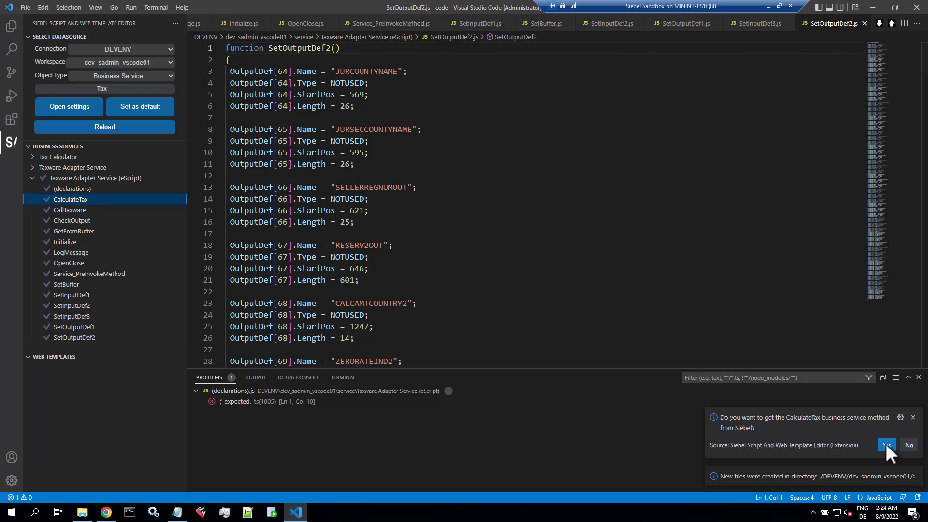
{"action": "left_click", "coordinate": [886, 445]}
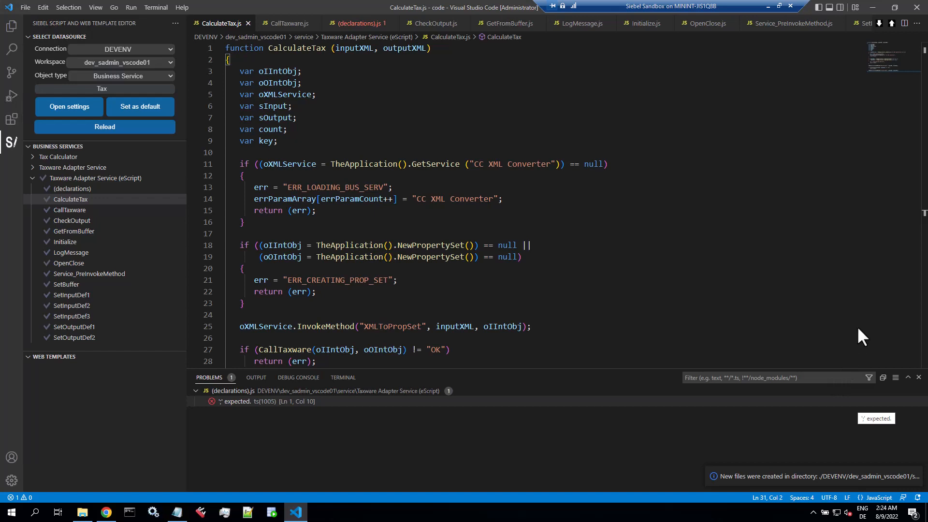
{"action": "mouse_move", "coordinate": [568, 268]}
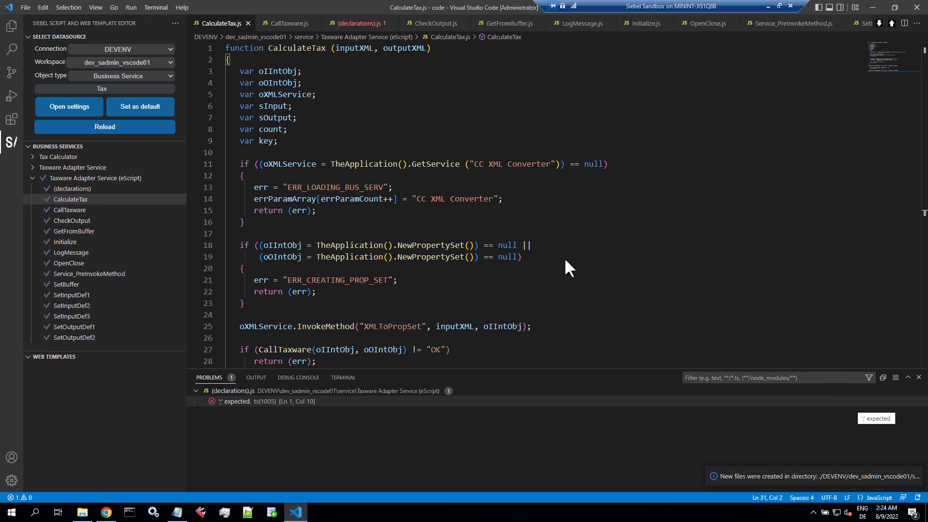
{"action": "mouse_move", "coordinate": [265, 408]}
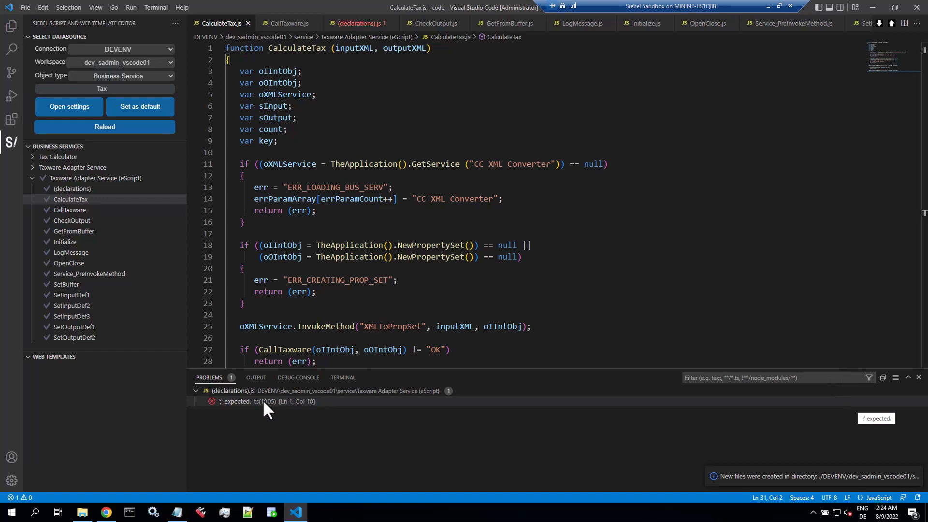
{"action": "left_click", "coordinate": [353, 23]}
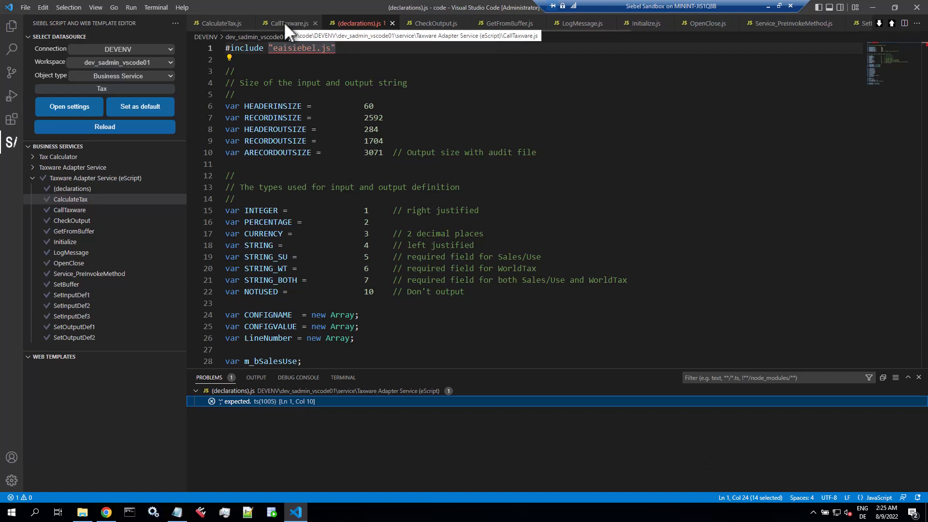
{"action": "left_click", "coordinate": [222, 23]}
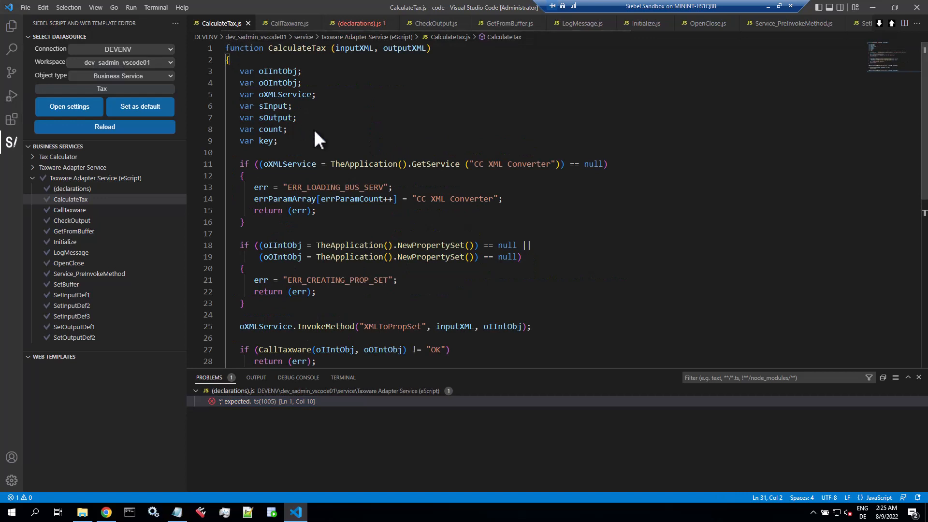
{"action": "mouse_move", "coordinate": [306, 165]}
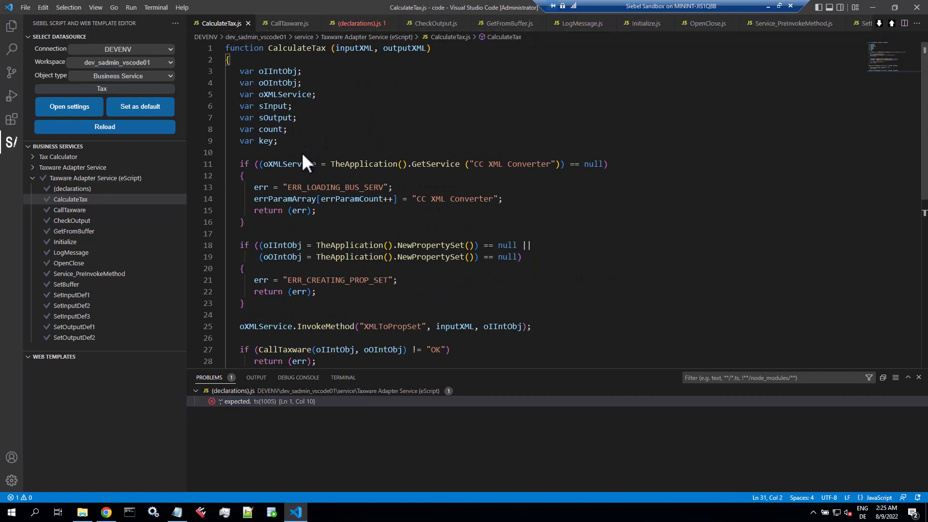
Add a variable declaration and an alex GetService("Eliza") line to CalculateTax
{"action": "type", "text": "var alex"}
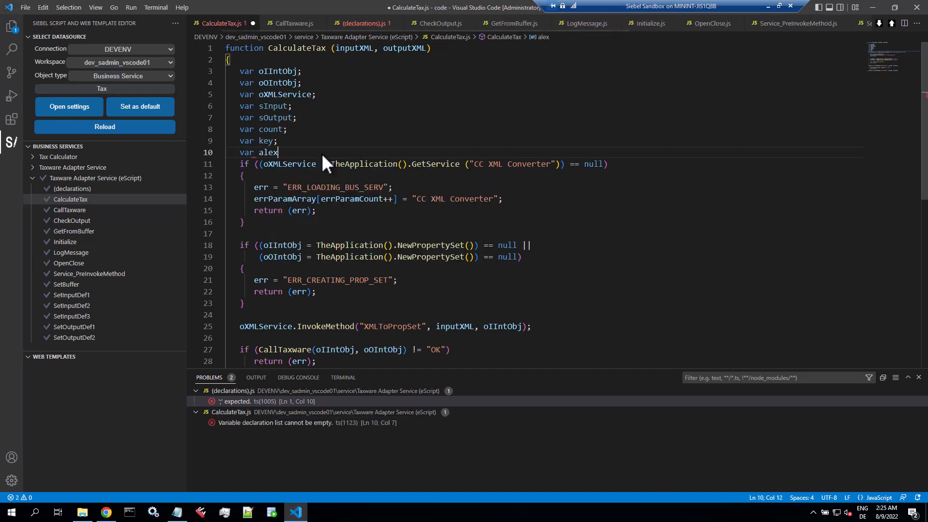
{"action": "type", "text": ";"}
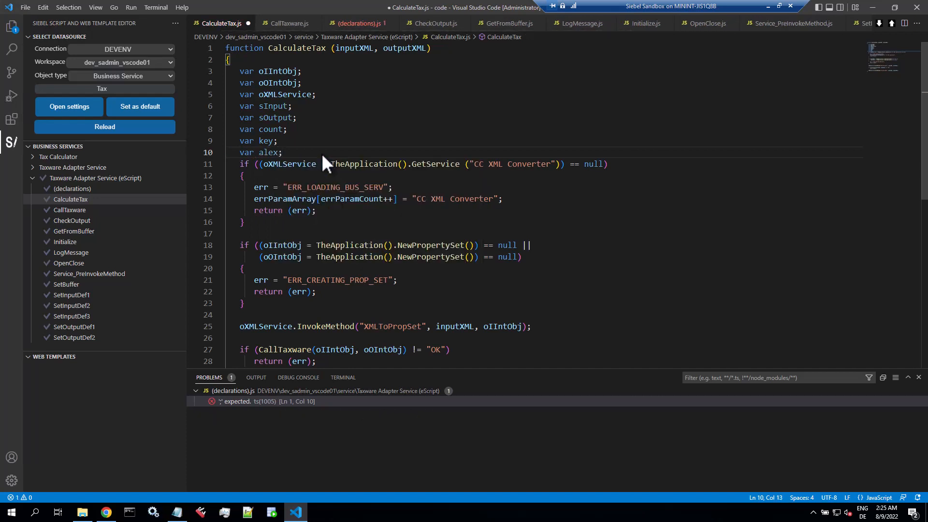
{"action": "key", "text": "Enter"}
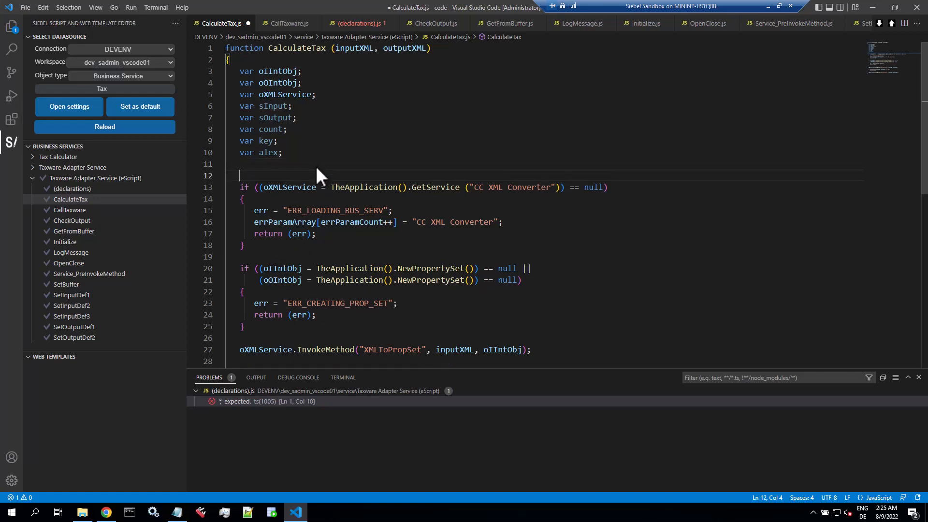
{"action": "type", "text": "alex = th"}
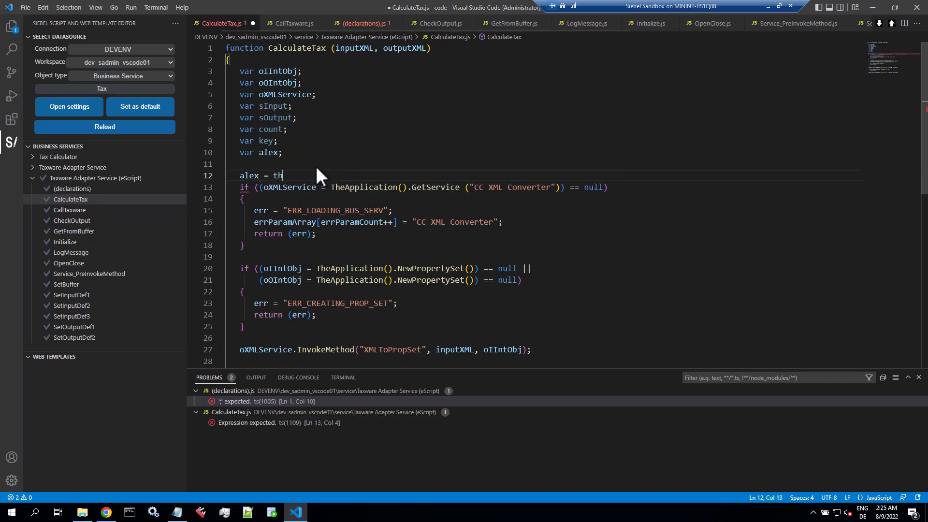
{"action": "type", "text": "eApplication("}
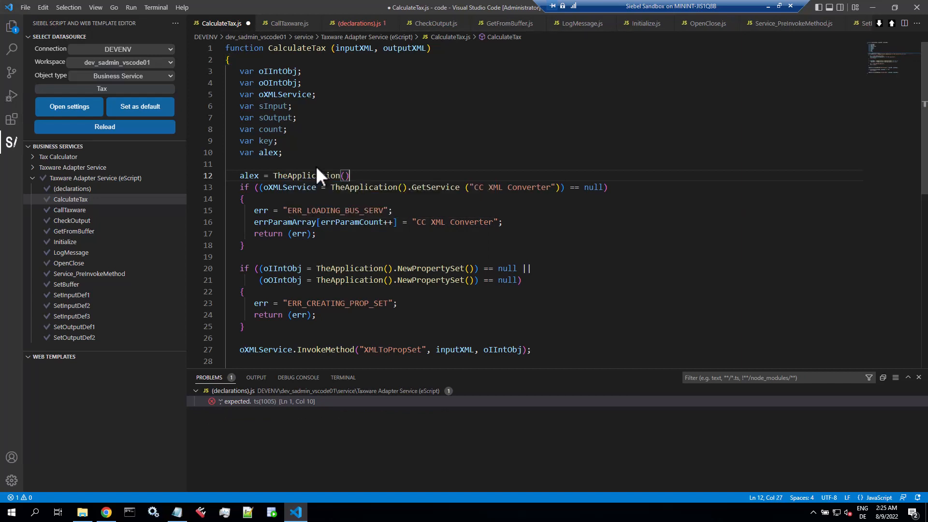
{"action": "type", "text": "."}
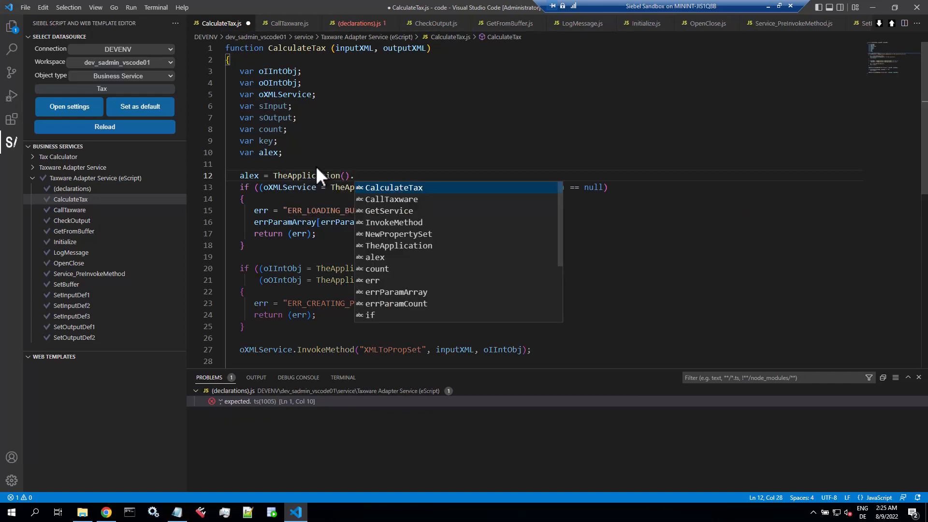
{"action": "type", "text": "GetService"}
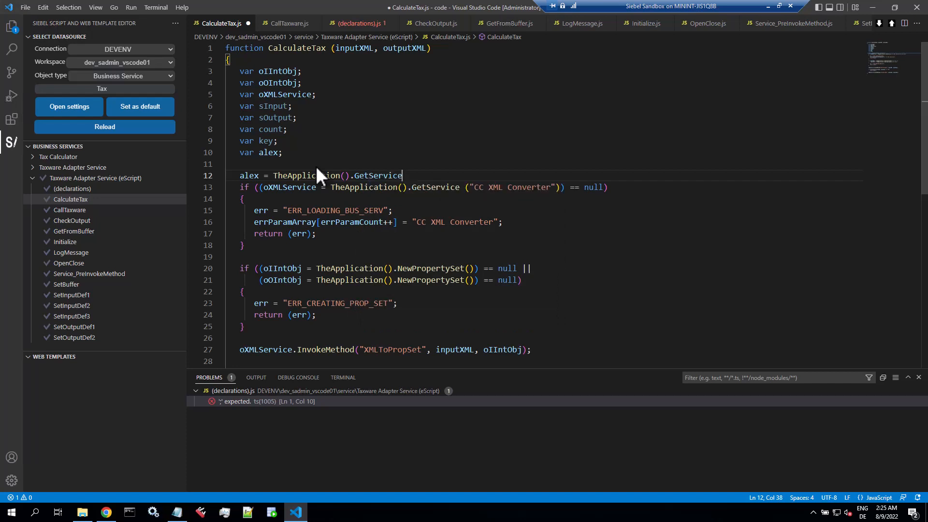
{"action": "type", "text": "(\"\")"}
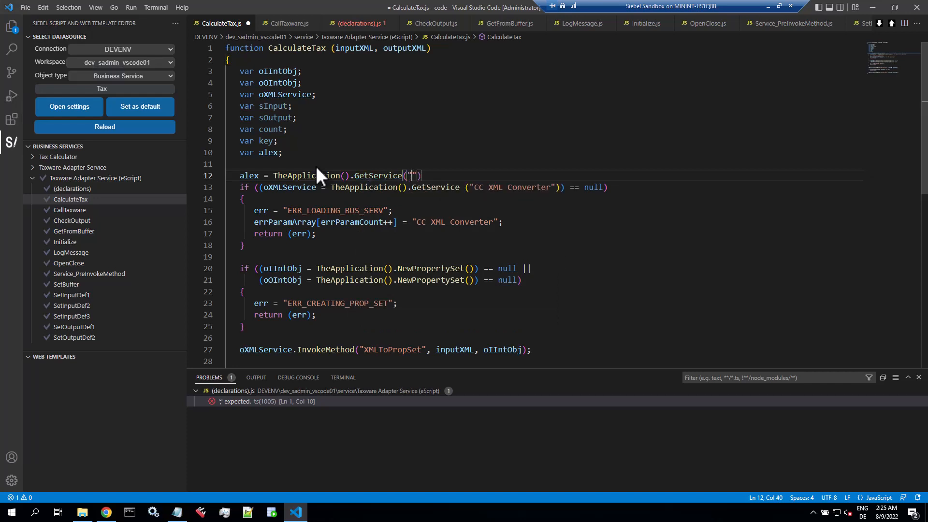
{"action": "type", "text": "Eliza"}
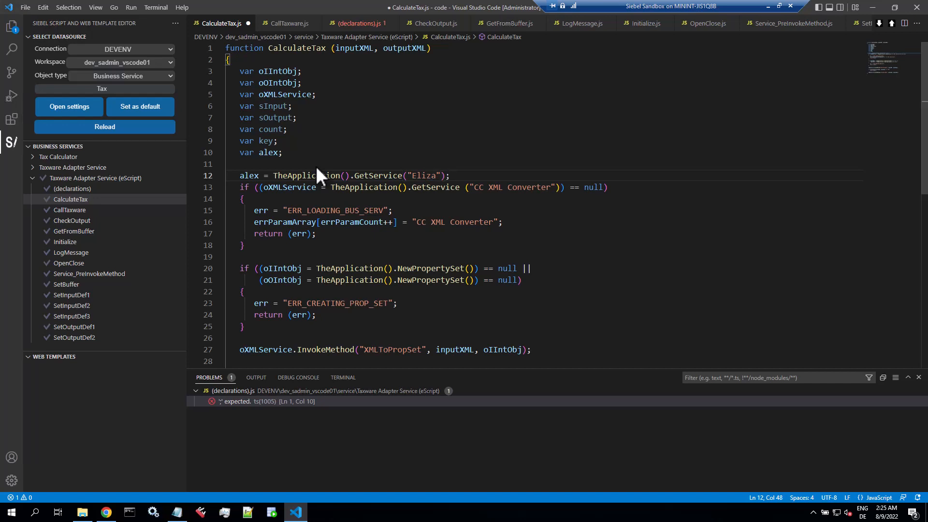
{"action": "key", "text": "Enter"}
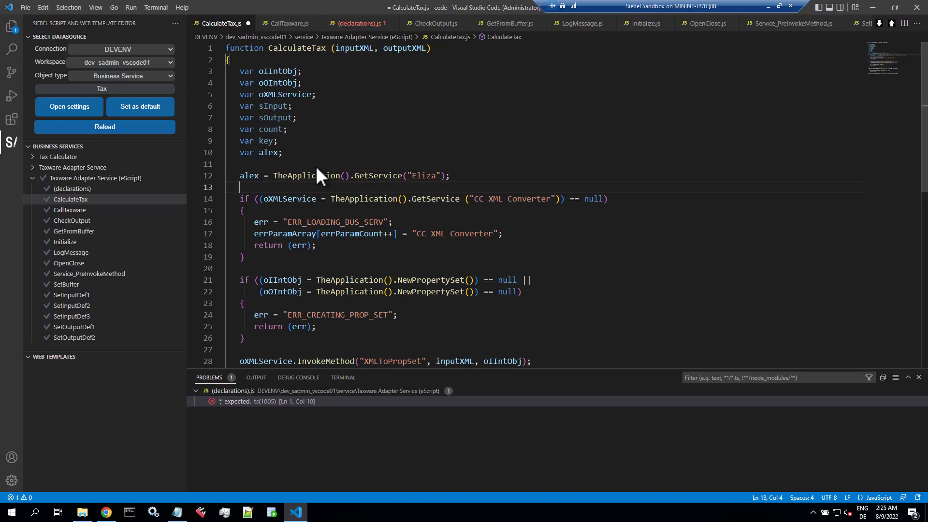
Add the comment '//mod in vscode yay!' on a new line
{"action": "type", "text": "//"}
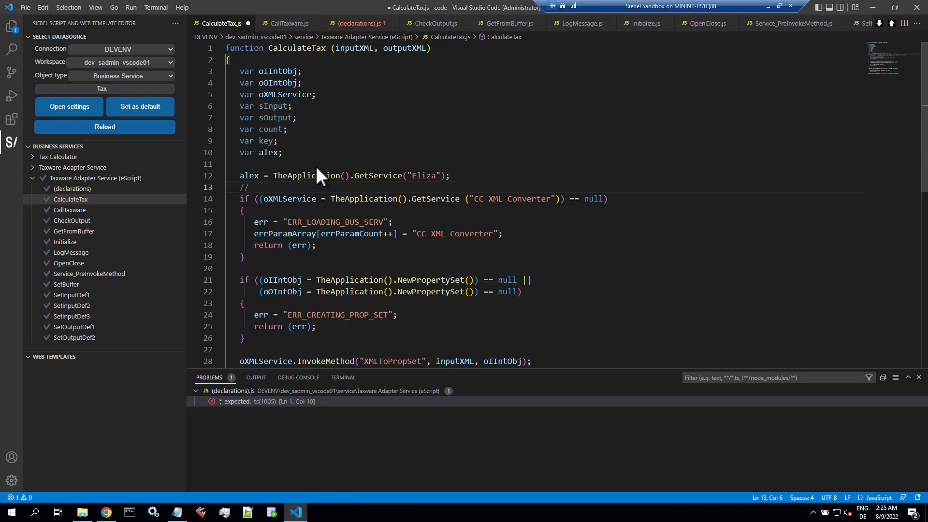
{"action": "type", "text": "mod in v"}
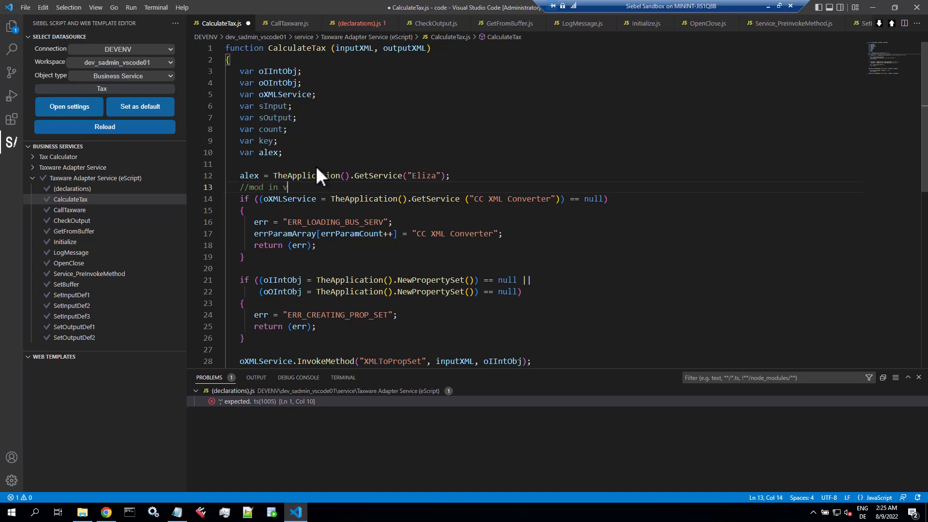
{"action": "type", "text": "scode yay"}
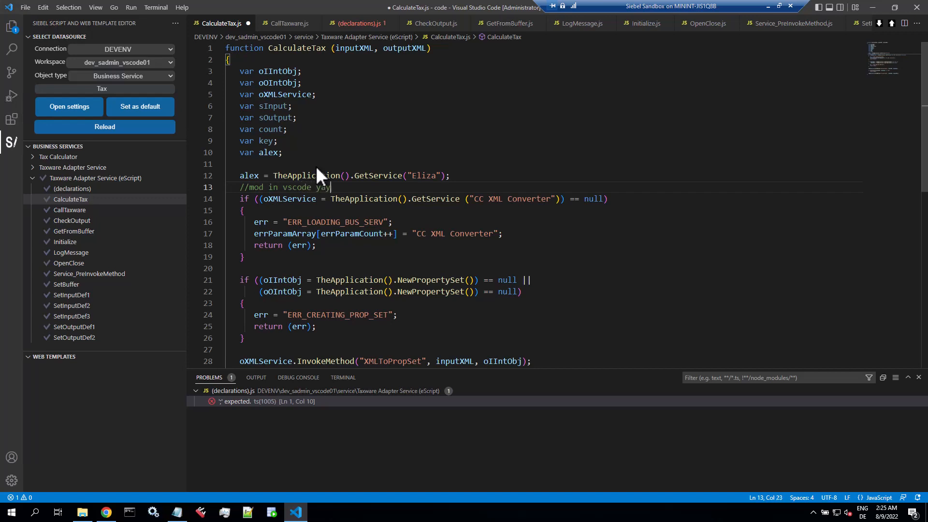
{"action": "key", "text": "Enter"}
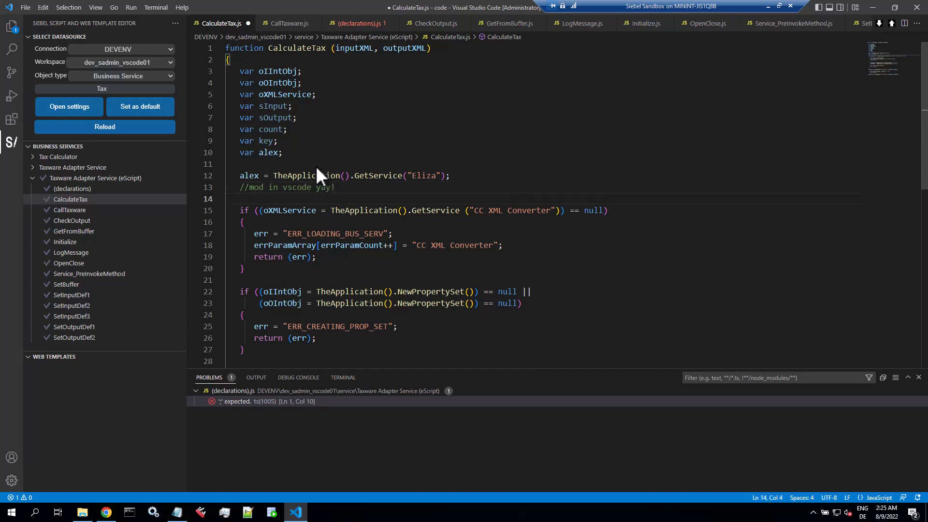
{"action": "mouse_move", "coordinate": [881, 86]}
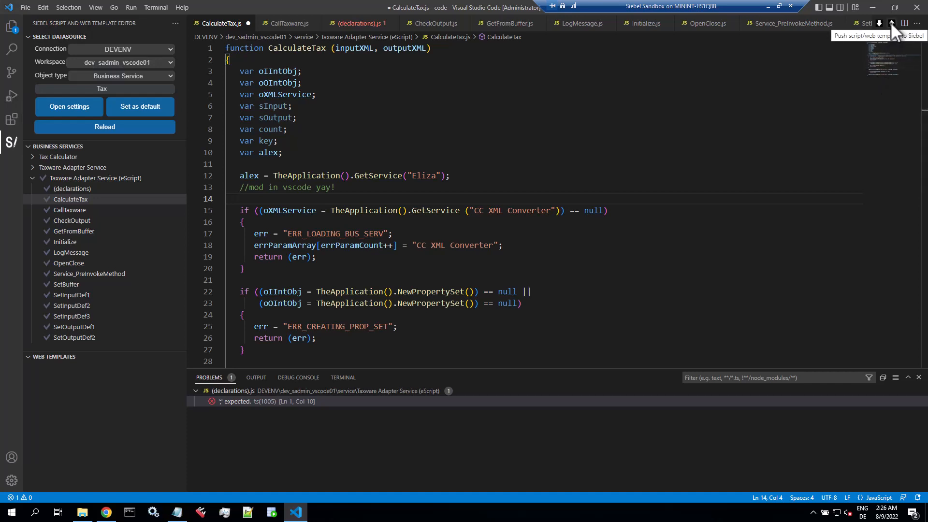
Push the edited CalculateTax script to Siebel, confirming the overwrite
{"action": "left_click", "coordinate": [891, 23]}
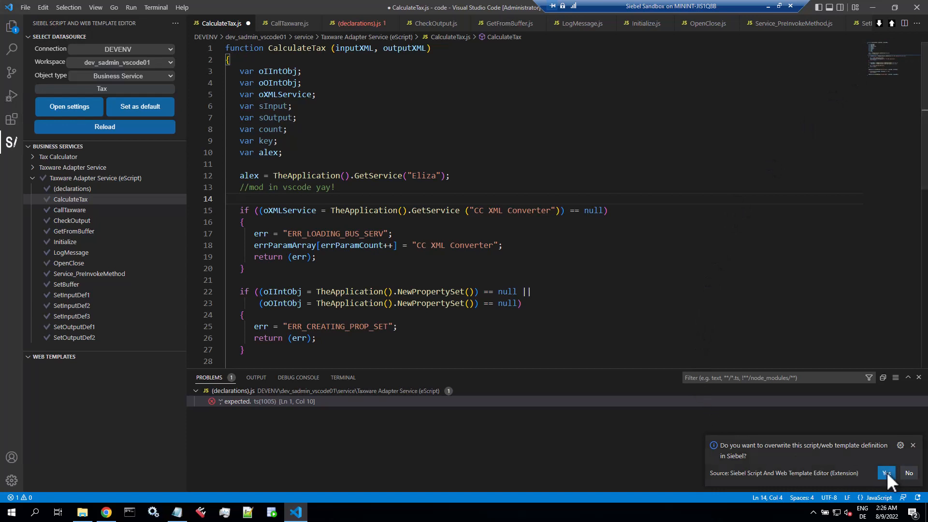
{"action": "left_click", "coordinate": [886, 473]}
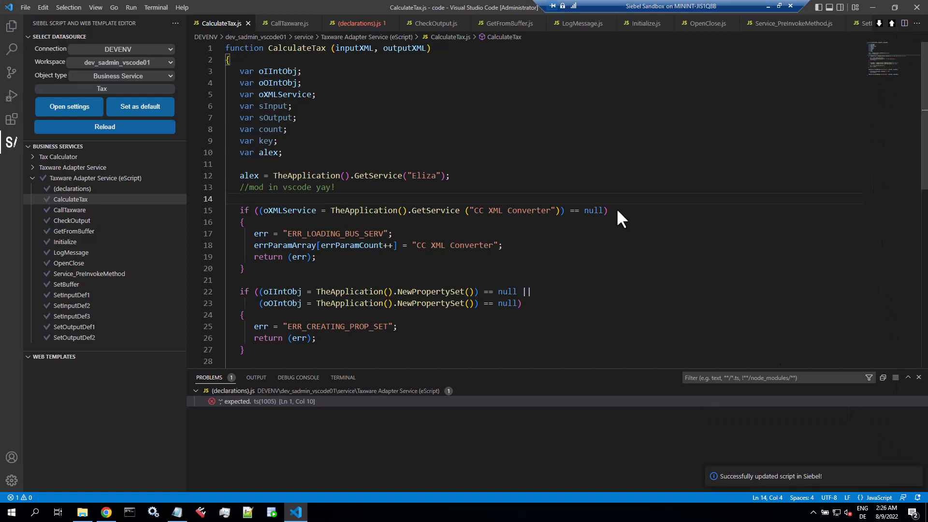
{"action": "mouse_move", "coordinate": [612, 214]}
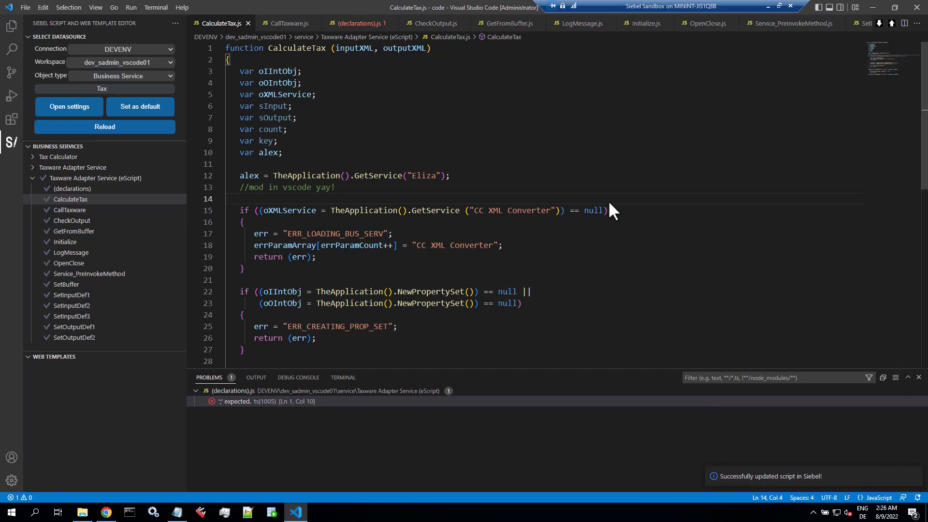
{"action": "mouse_move", "coordinate": [506, 234]}
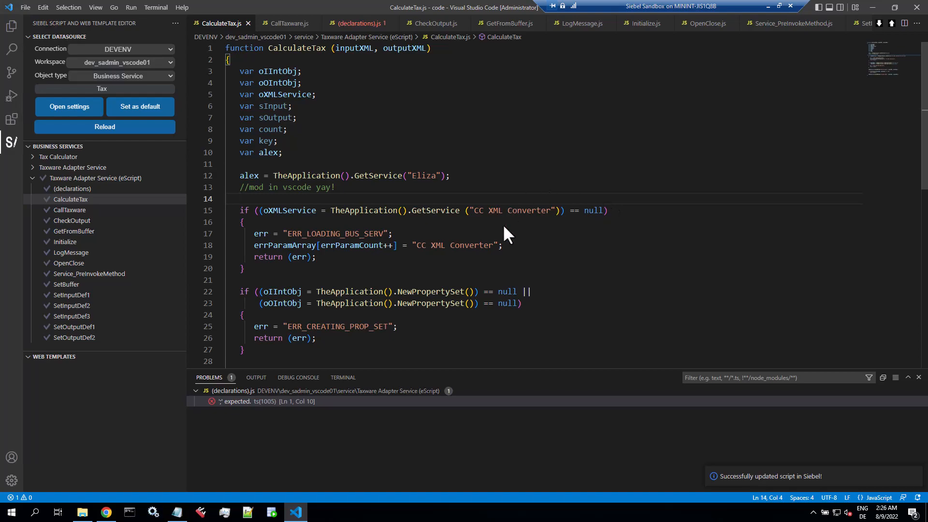
Open the dev_sadmin_vscode01 workspace in Siebel Web Tools
{"action": "left_click", "coordinate": [105, 512]}
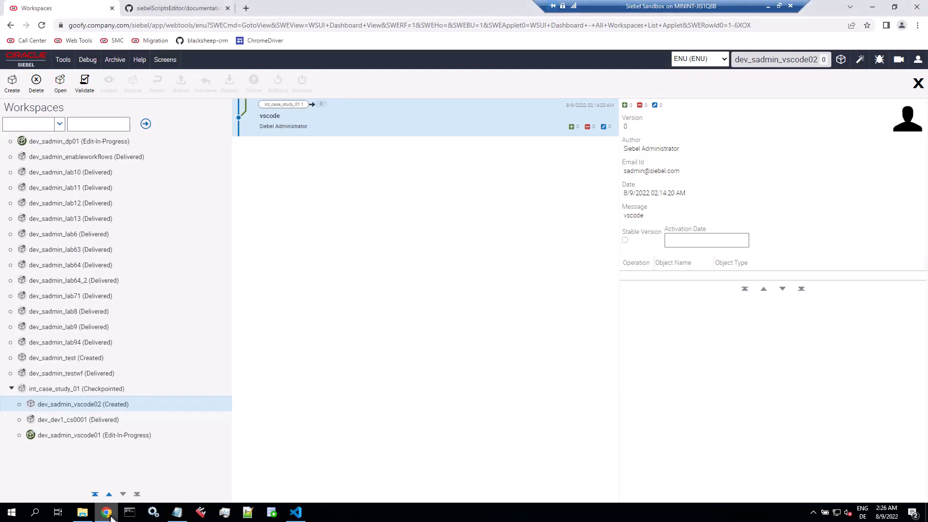
{"action": "mouse_move", "coordinate": [121, 443]}
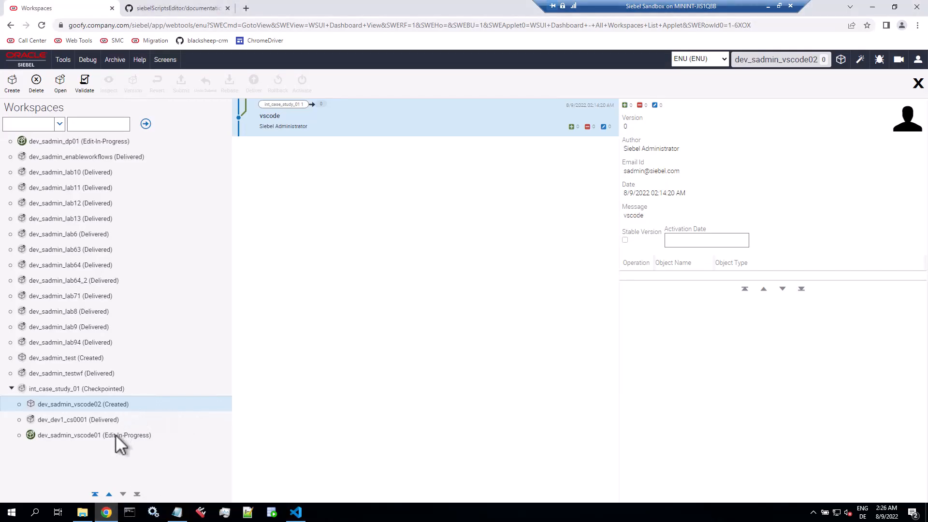
{"action": "left_click", "coordinate": [93, 435]}
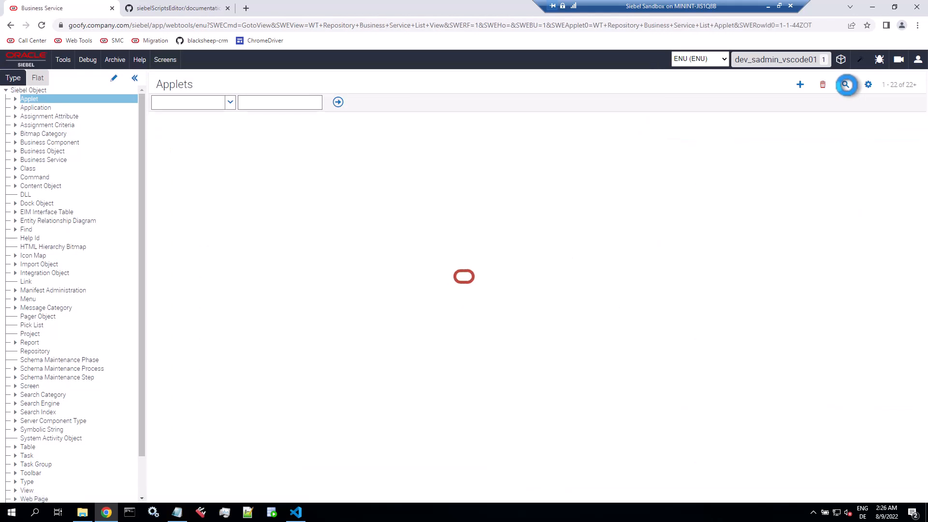
Query the Business Services list for changed records
{"action": "left_click", "coordinate": [43, 160]}
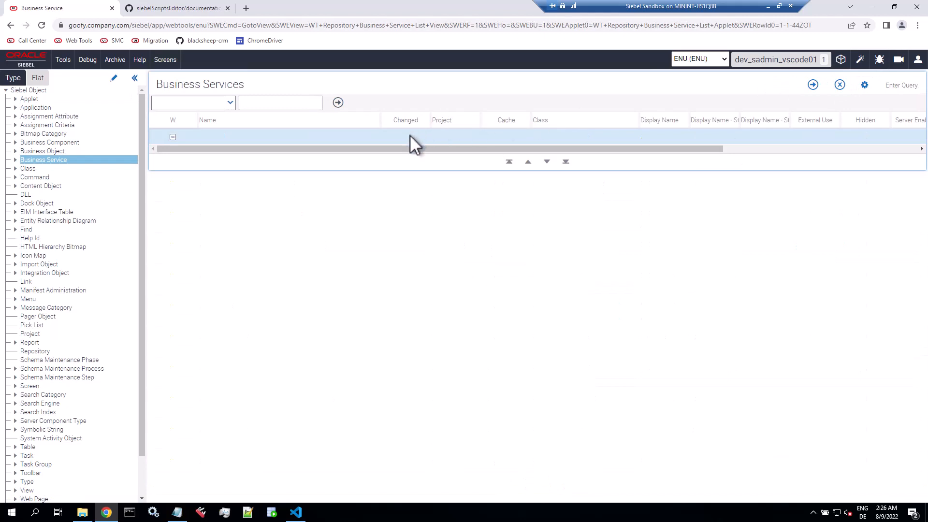
{"action": "left_click", "coordinate": [812, 84]}
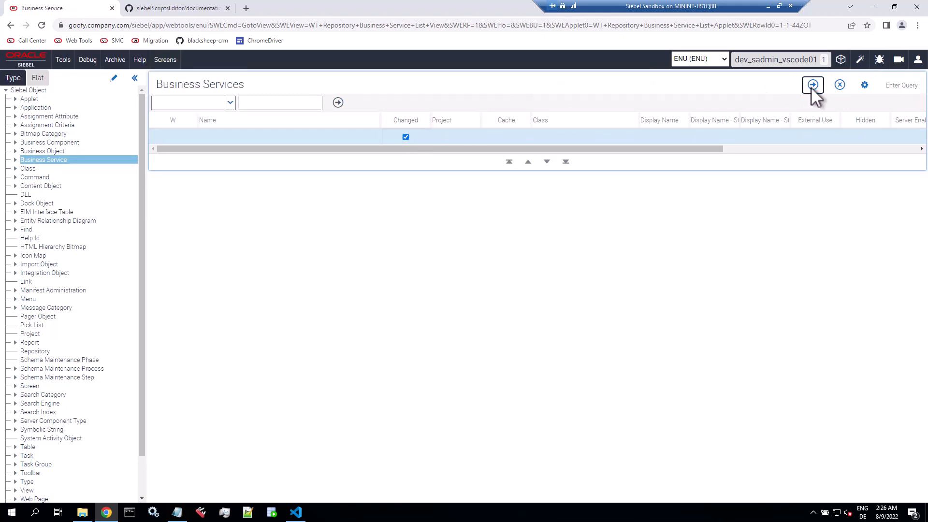
{"action": "left_click", "coordinate": [813, 85]}
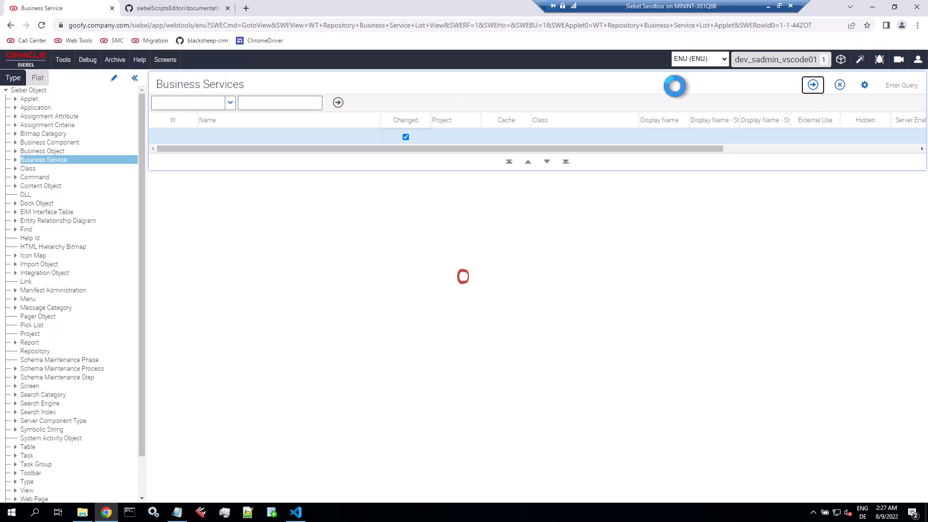
Run a new Name query '*Tax*' and select Taxware Adapter Service (eScript)
{"action": "left_click", "coordinate": [812, 85]}
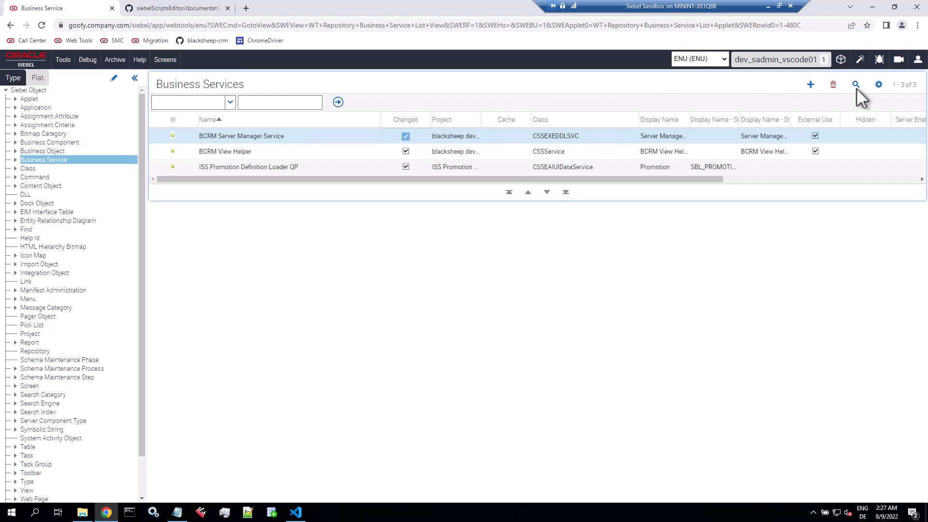
{"action": "left_click", "coordinate": [856, 84]}
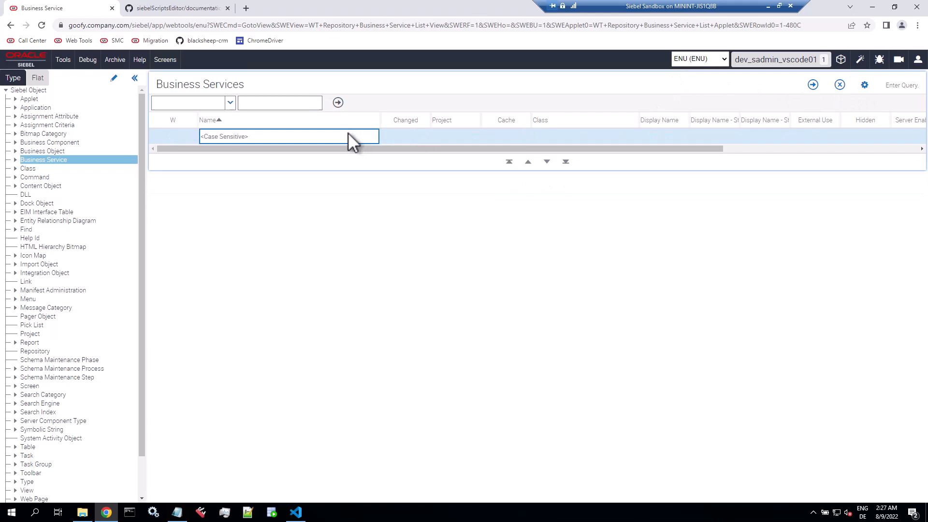
{"action": "type", "text": "*Tax*"}
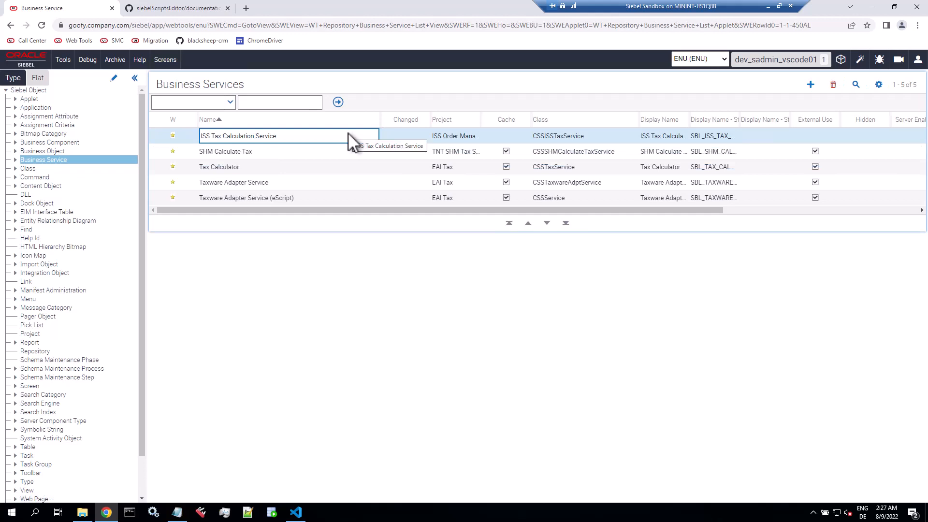
{"action": "left_click", "coordinate": [248, 198]}
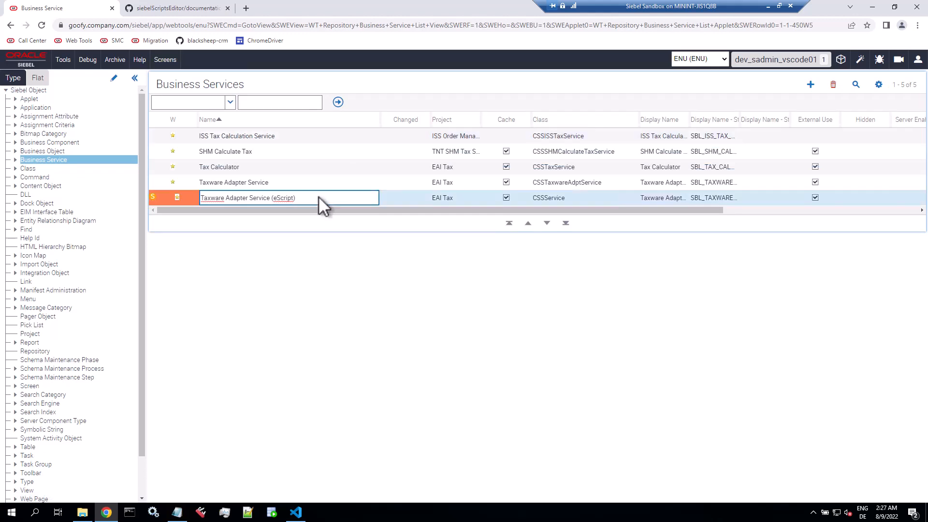
{"action": "left_click", "coordinate": [878, 84]}
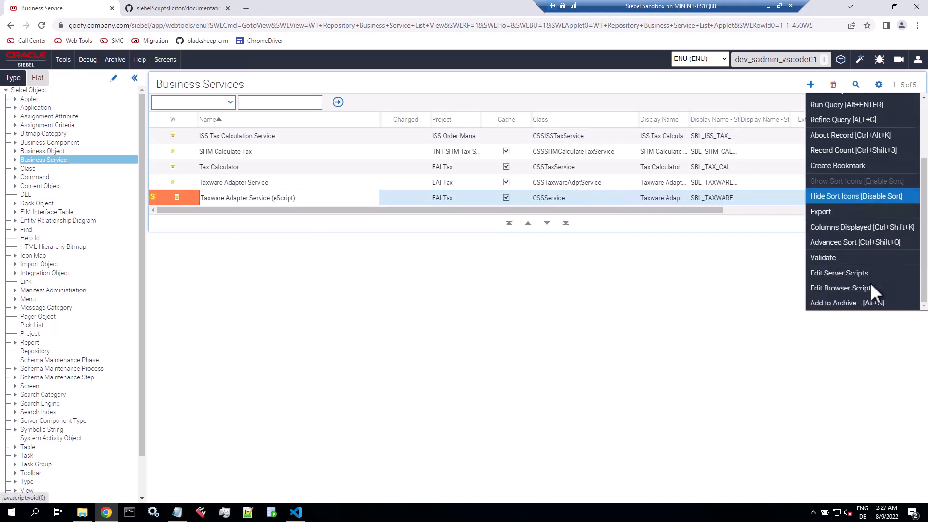
Review the CalculateTax server script, attempt a compile, and close the Script Error
{"action": "left_click", "coordinate": [839, 272]}
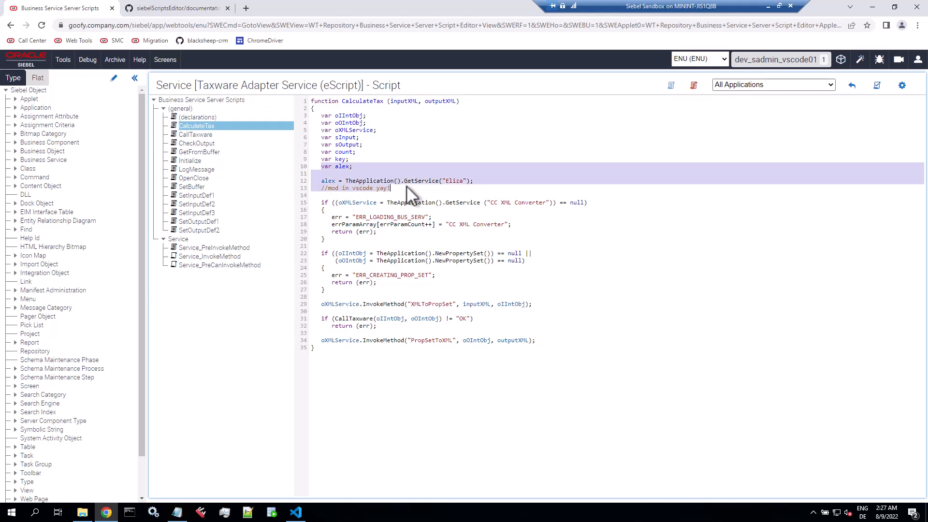
{"action": "mouse_move", "coordinate": [480, 210]}
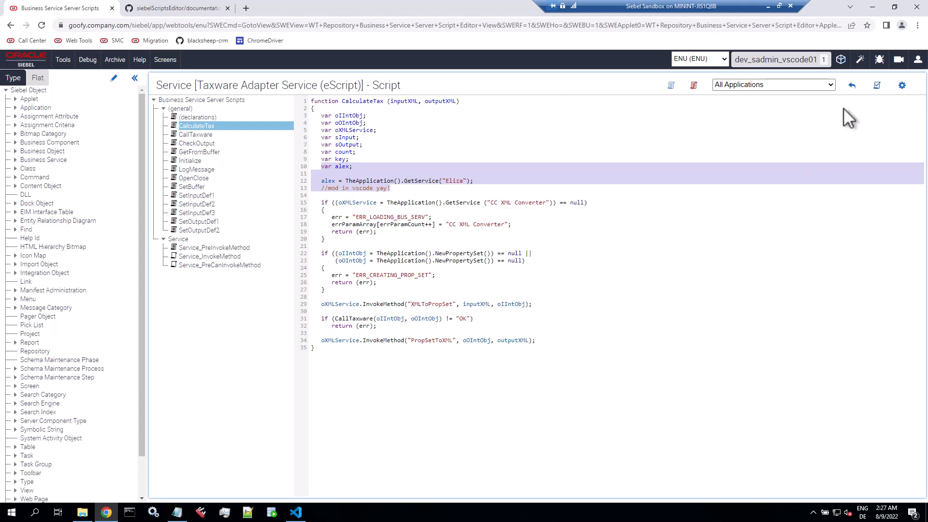
{"action": "left_click", "coordinate": [876, 85]}
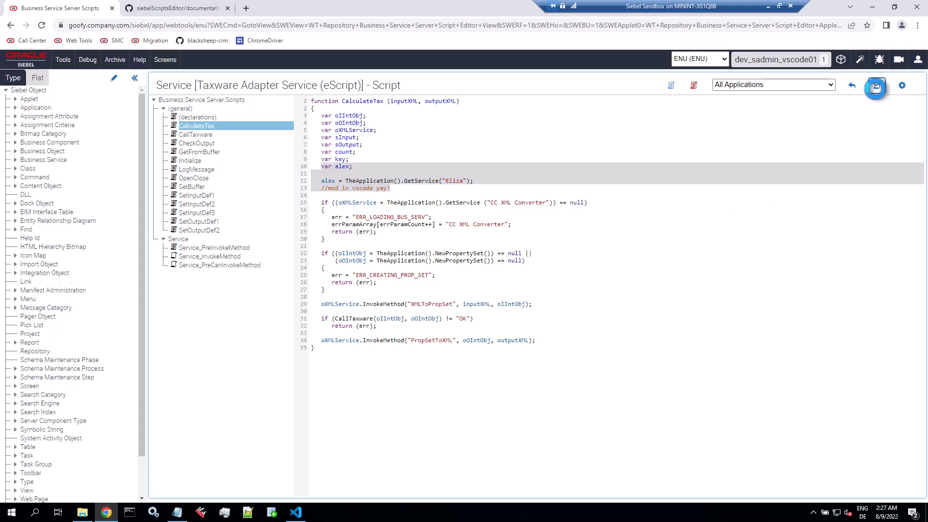
{"action": "left_click", "coordinate": [877, 84]}
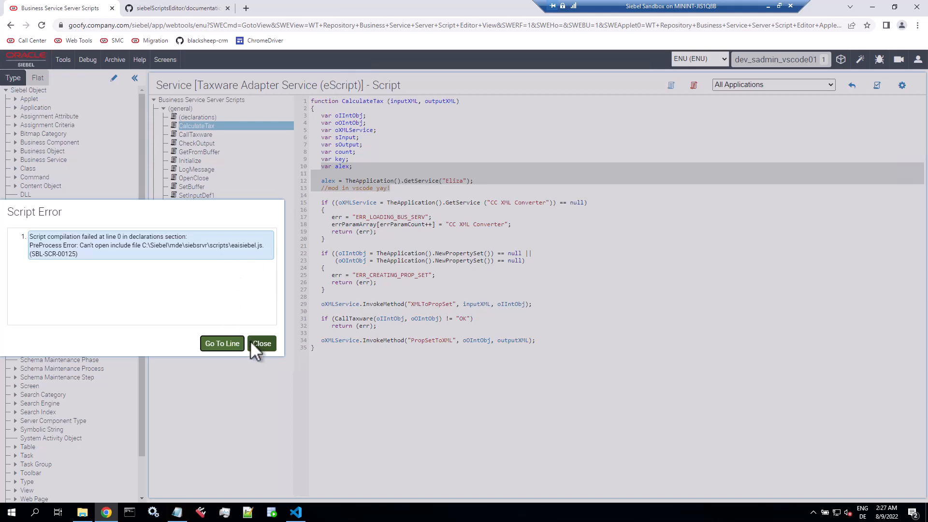
{"action": "left_click", "coordinate": [262, 343]}
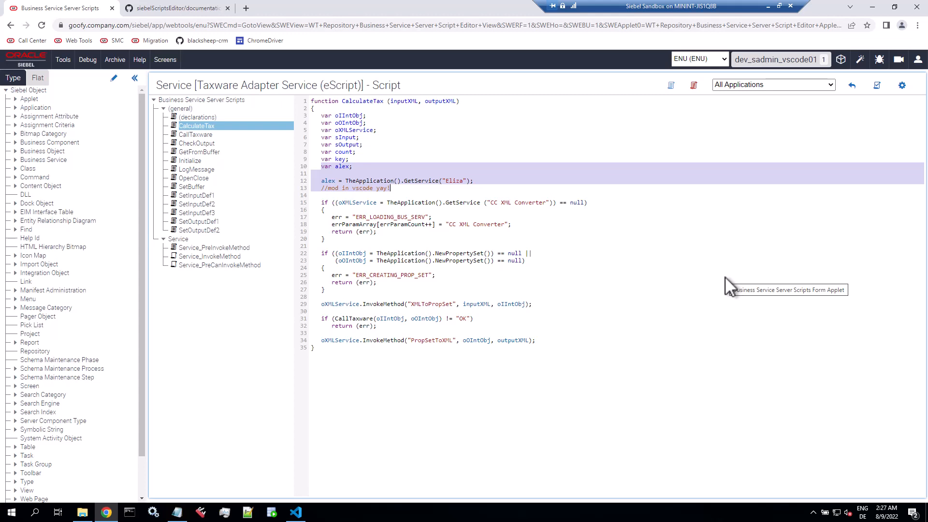
{"action": "mouse_move", "coordinate": [882, 117]}
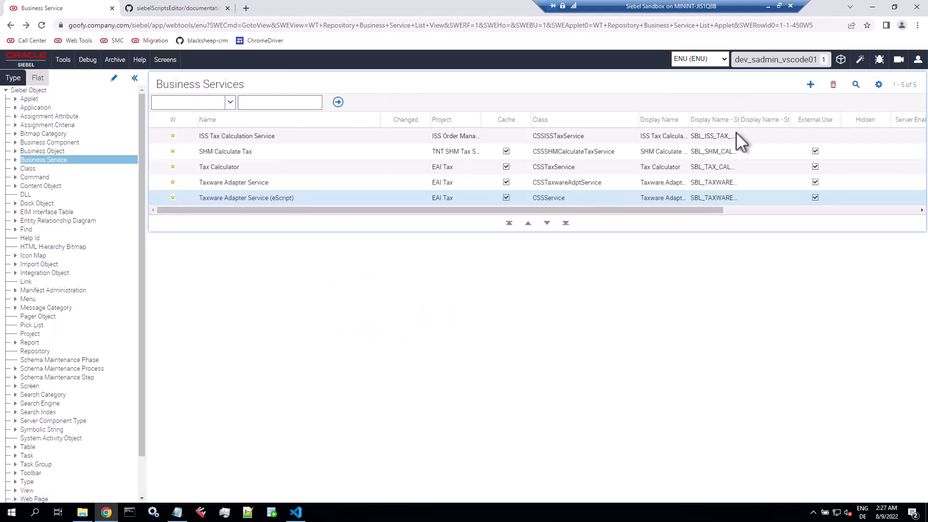
{"action": "mouse_move", "coordinate": [707, 236]}
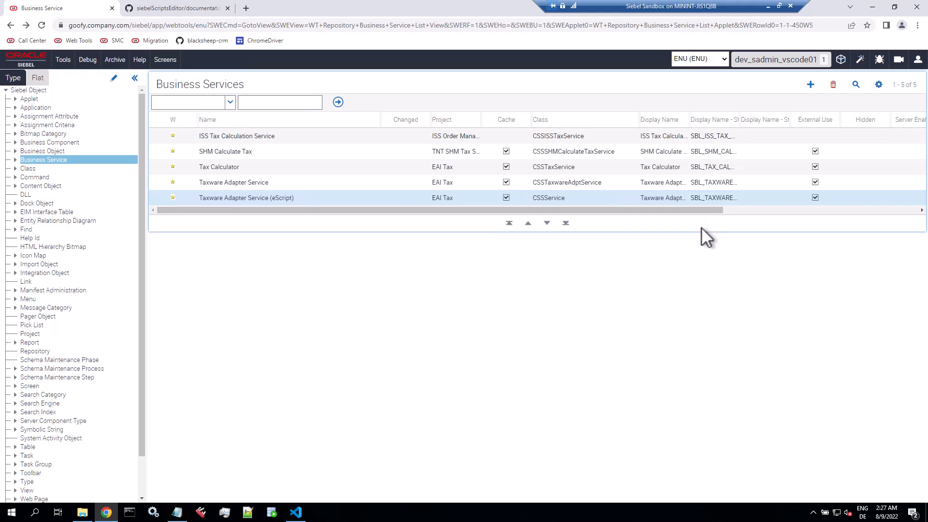
Page through the Web Templates list and query by name to open Applet List (Base/EditList)
{"action": "scroll", "scroll_direction": "down", "scroll_amount": 3}
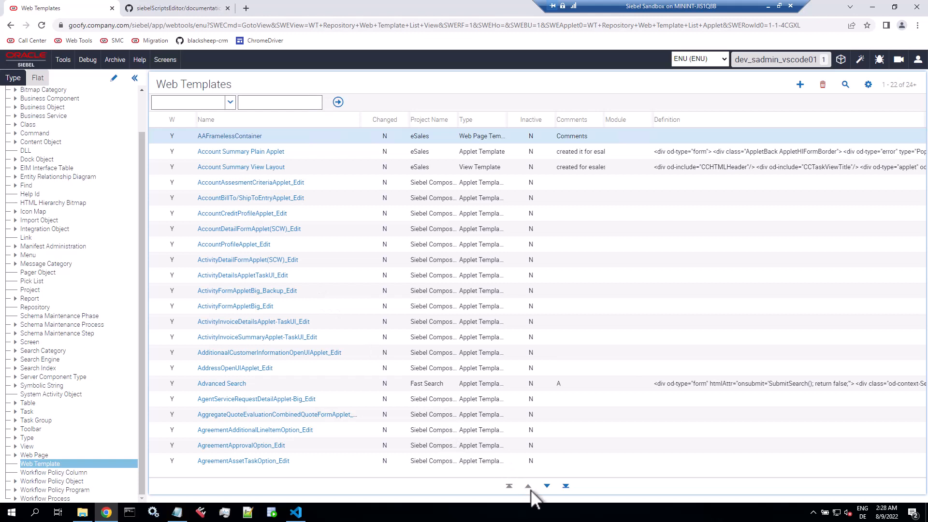
{"action": "left_click", "coordinate": [546, 485]}
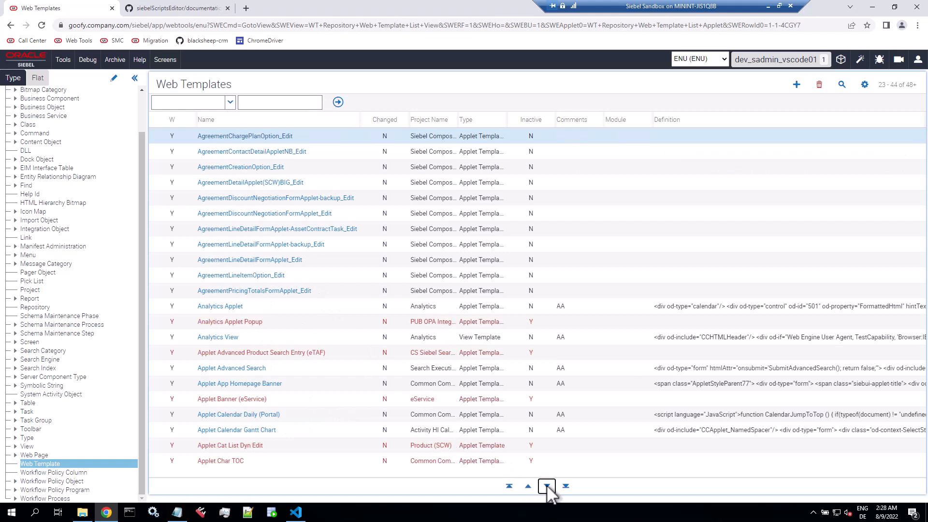
{"action": "mouse_move", "coordinate": [592, 100]}
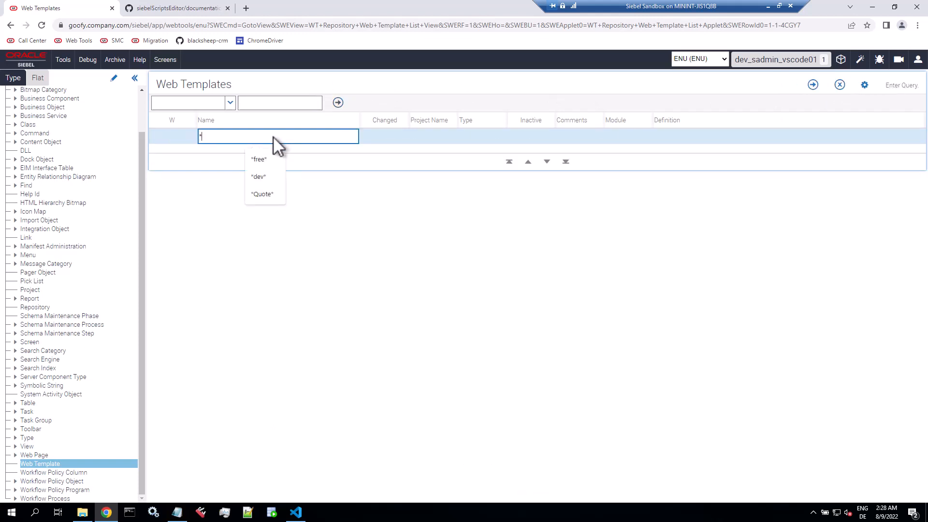
{"action": "type", "text": "E"}
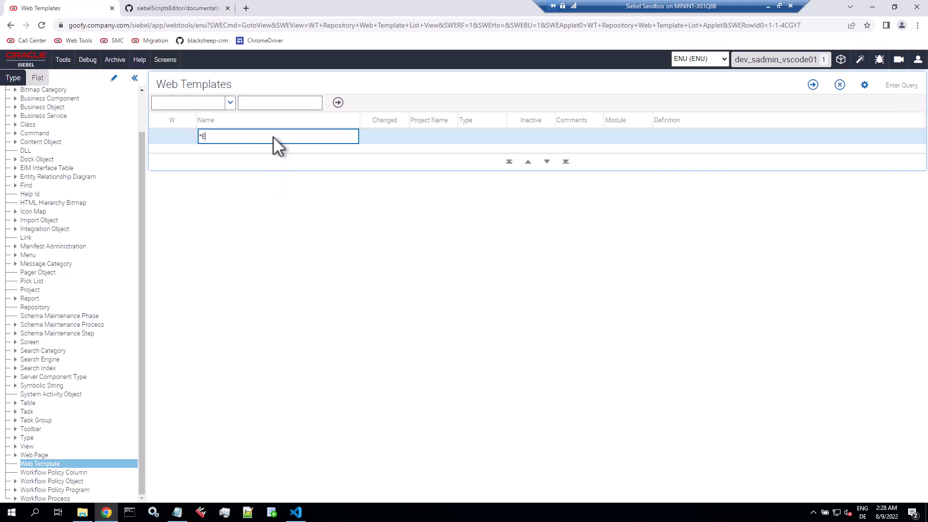
{"action": "type", "text": "d"}
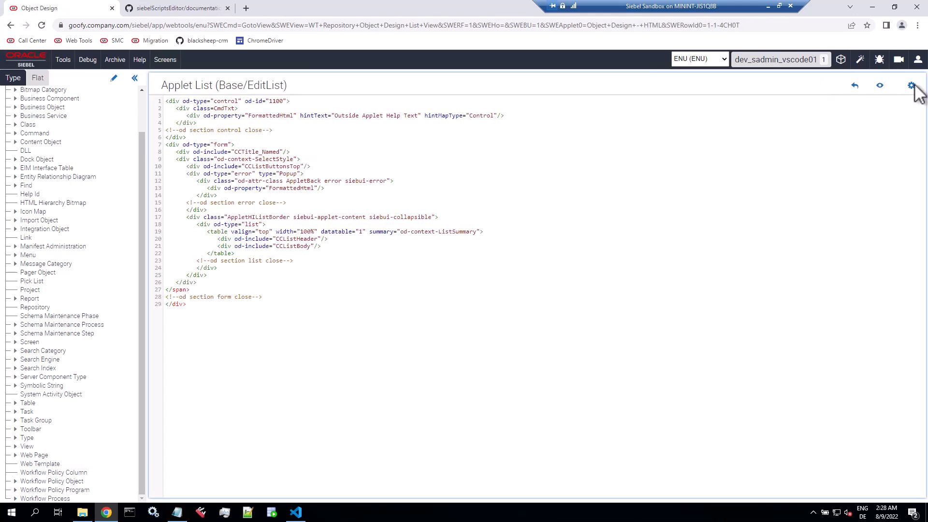
Drill into the CCListHeader include from the hierarchy tree, then return to the list
{"action": "left_click", "coordinate": [910, 85]}
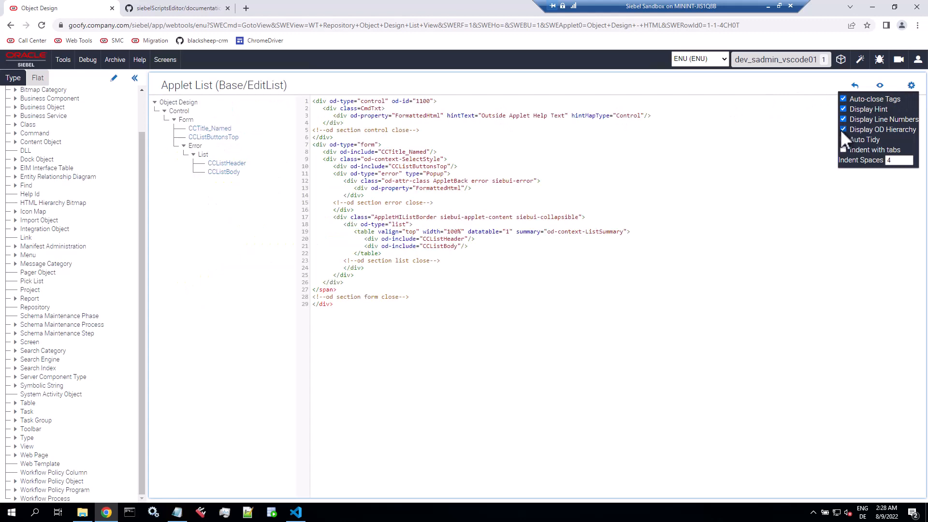
{"action": "left_click", "coordinate": [227, 163]}
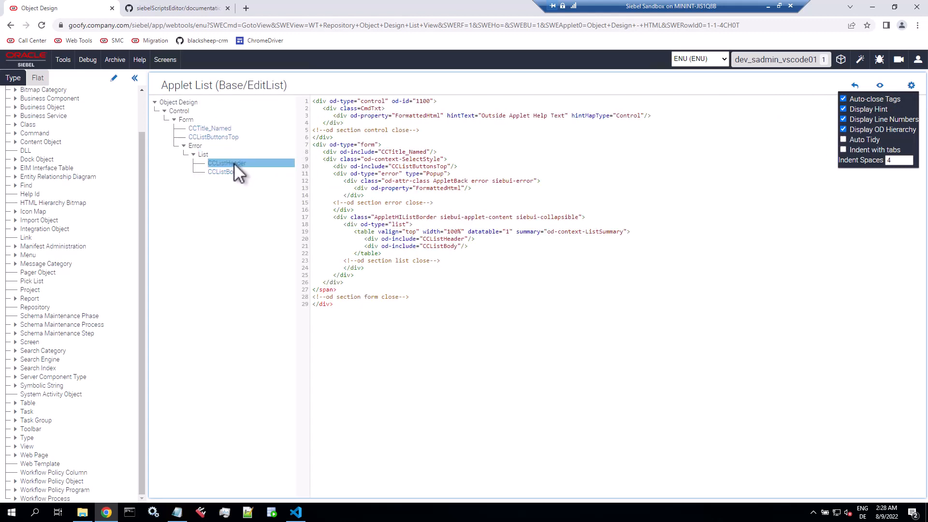
{"action": "double_click", "coordinate": [226, 163]}
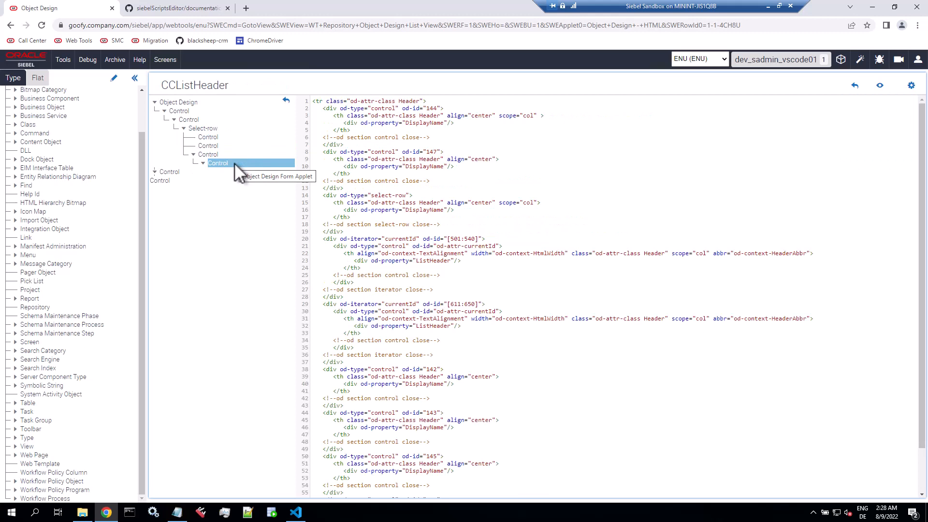
{"action": "mouse_move", "coordinate": [237, 168]}
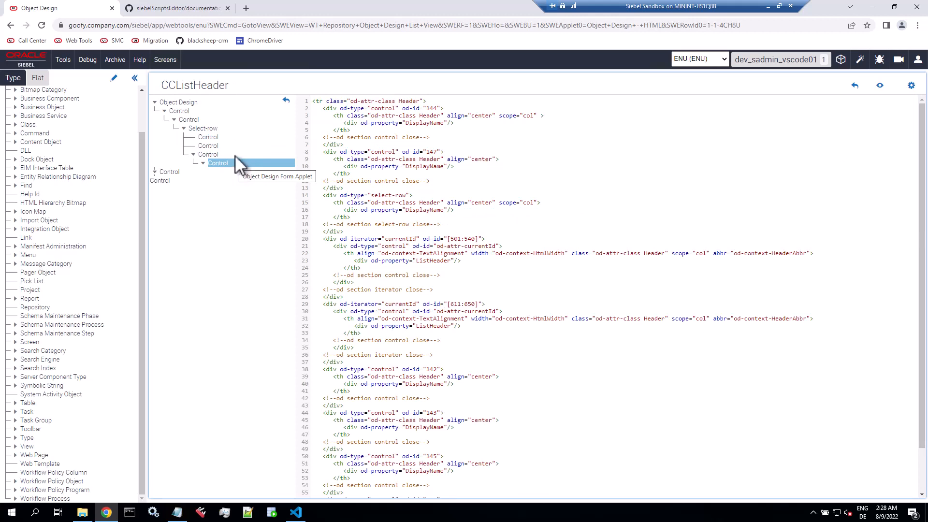
{"action": "mouse_move", "coordinate": [228, 95]}
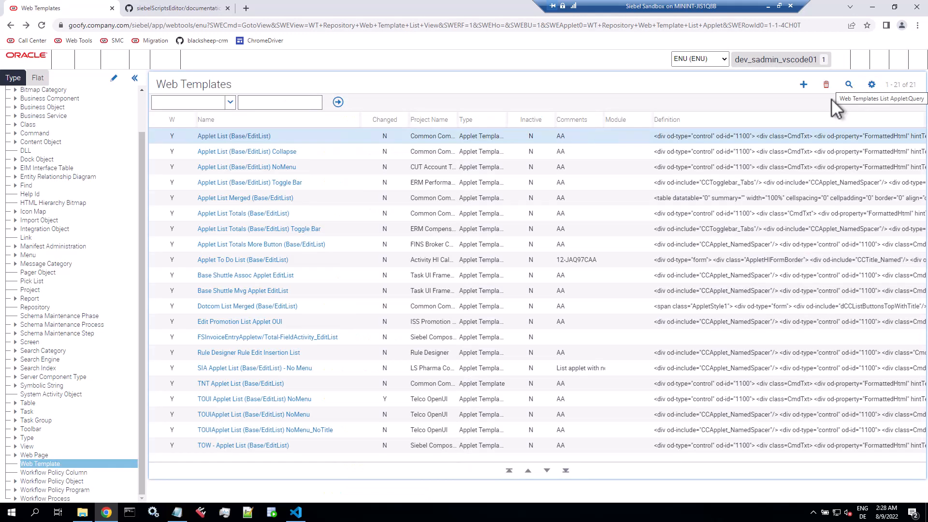
{"action": "left_click", "coordinate": [295, 511]}
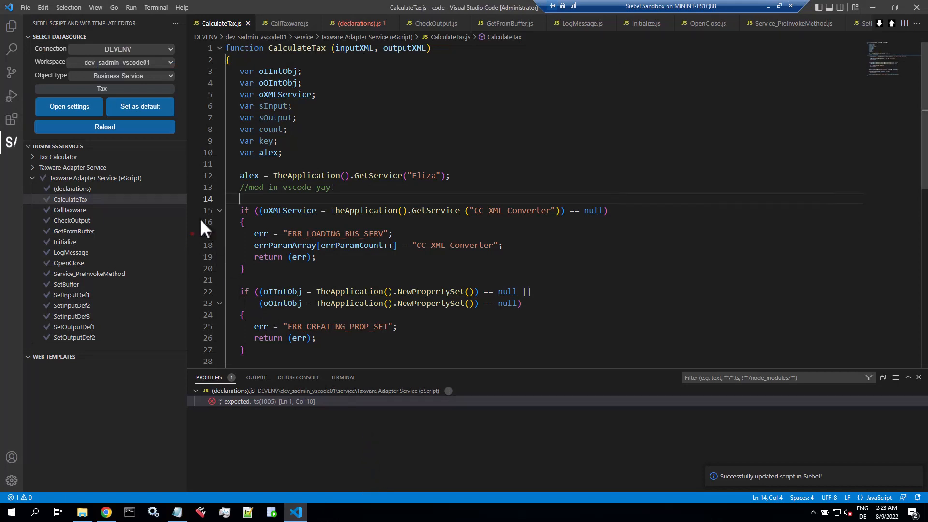
Switch the Siebel panel to Web Template, search 'CCListH', and open CCListHeader
{"action": "left_click", "coordinate": [121, 76]}
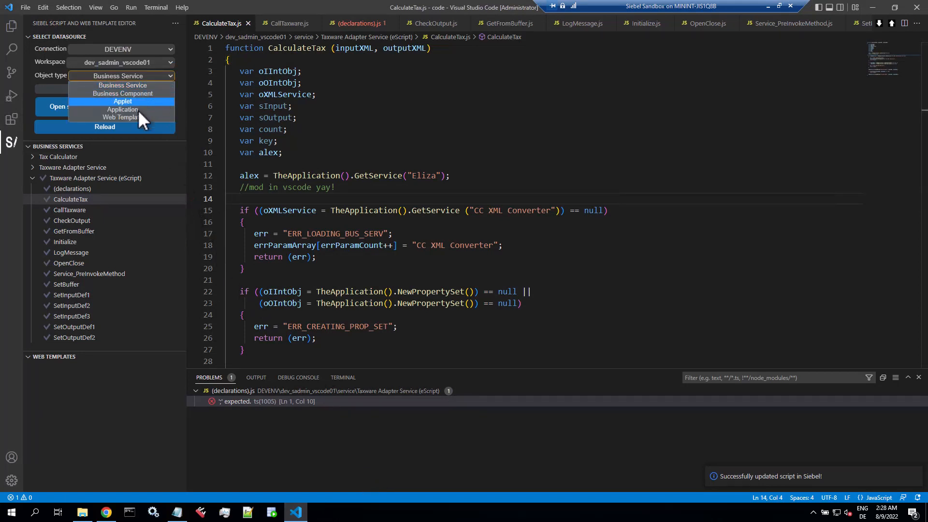
{"action": "left_click", "coordinate": [121, 117]}
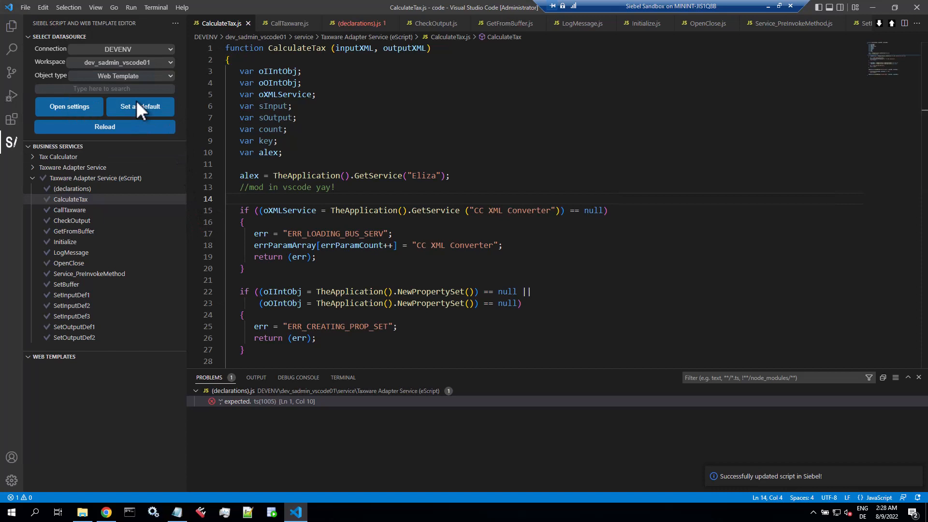
{"action": "left_click", "coordinate": [105, 89]}
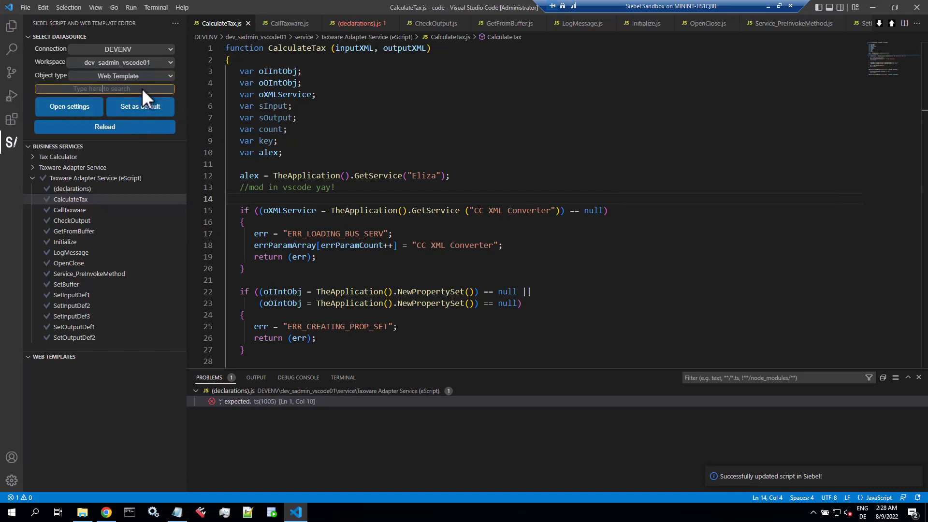
{"action": "type", "text": "List"}
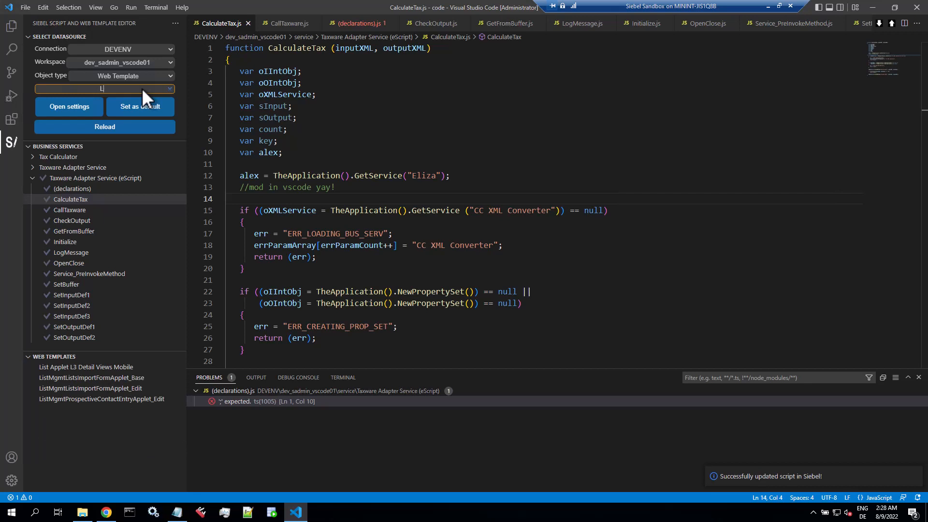
{"action": "type", "text": "CCListH"}
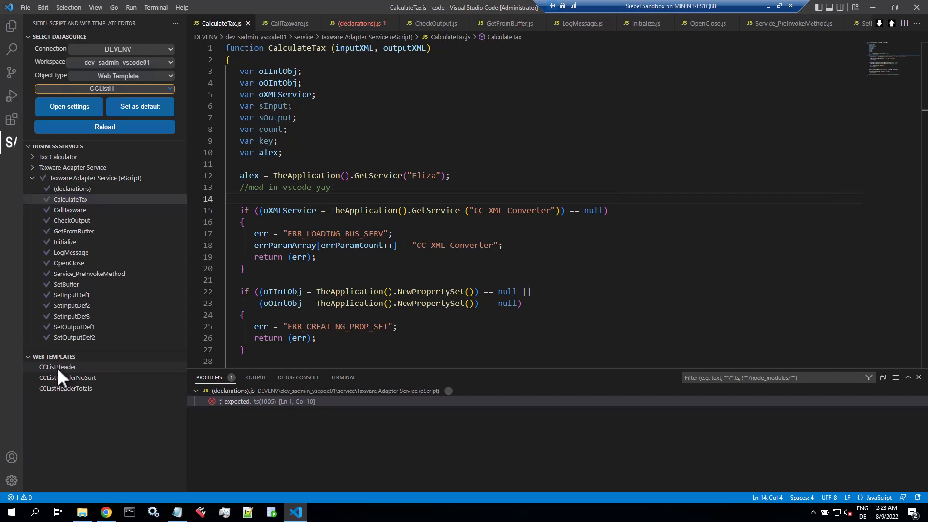
{"action": "left_click", "coordinate": [58, 367]}
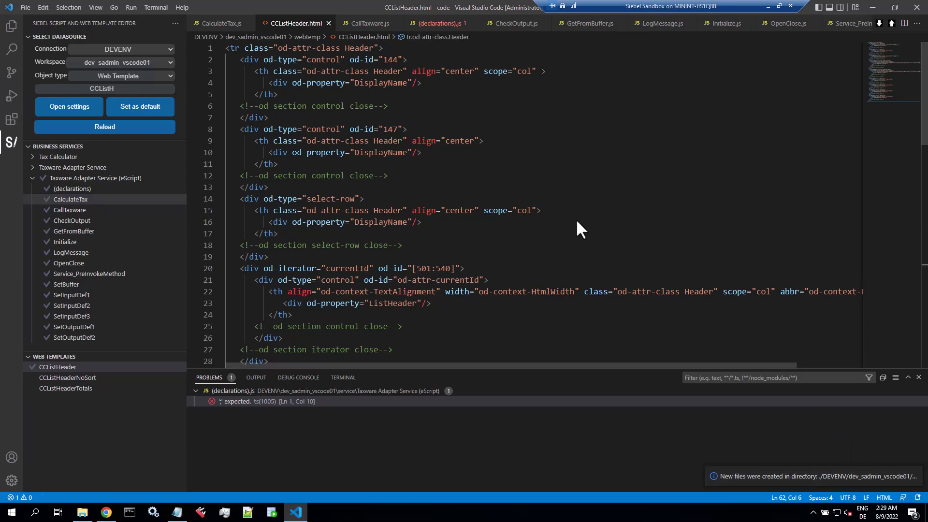
{"action": "mouse_move", "coordinate": [401, 117]}
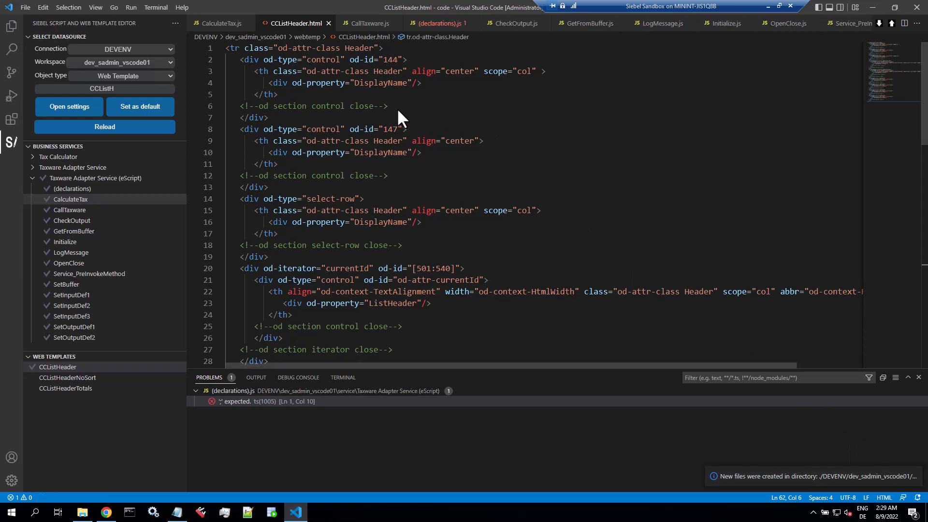
Add an 'alex was here' comment line to CCListHeader.html and push it to Siebel
{"action": "double_click", "coordinate": [314, 106]}
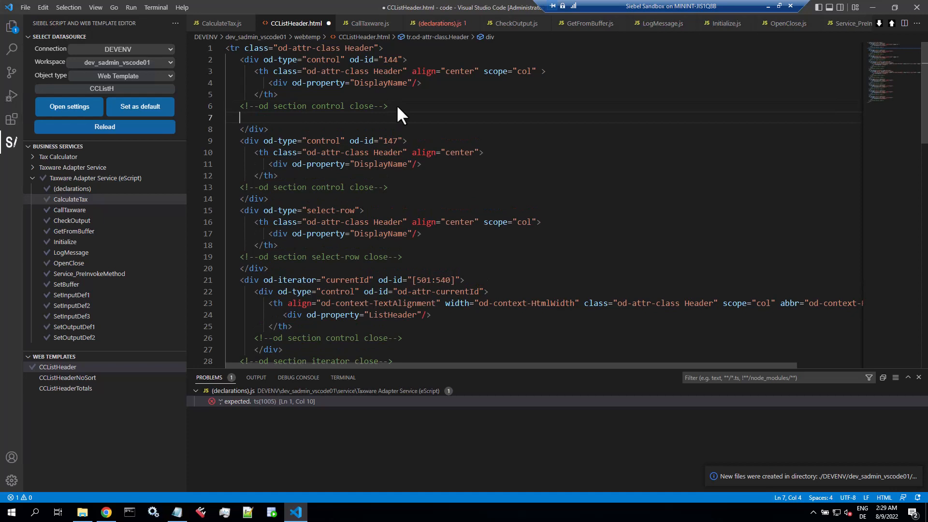
{"action": "type", "text": "<!--od section control close-->"}
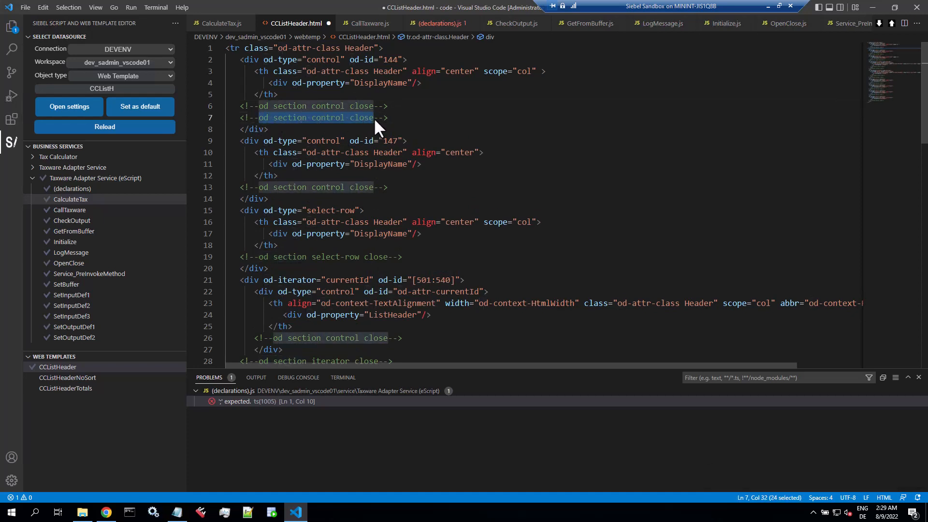
{"action": "type", "text": "alex was here-->"}
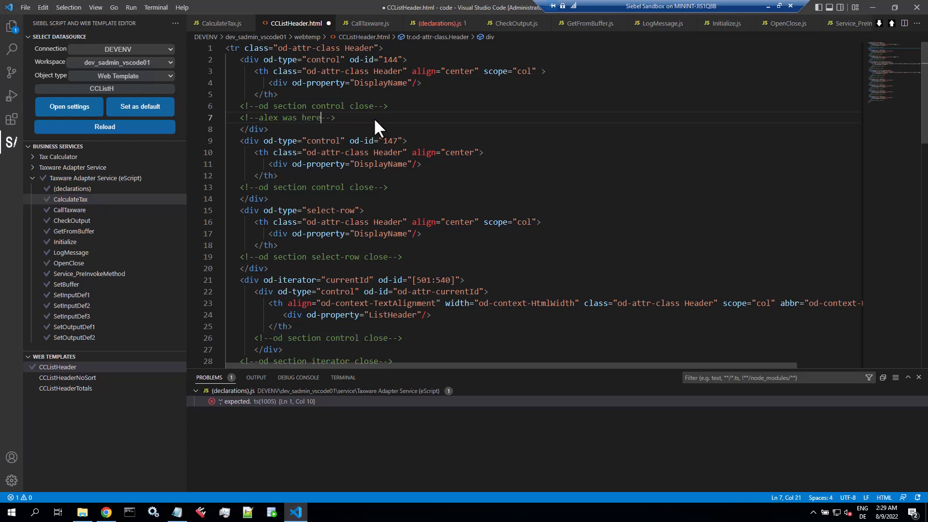
{"action": "mouse_move", "coordinate": [368, 96]}
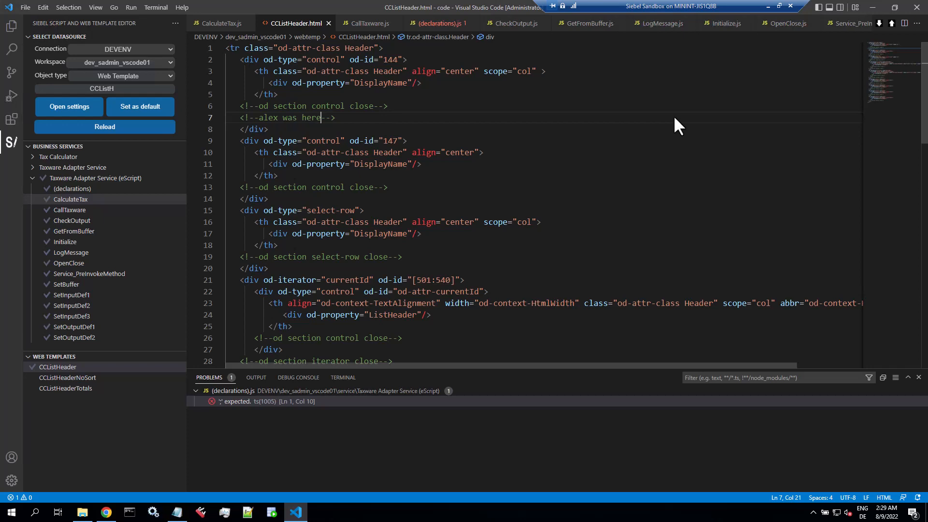
{"action": "mouse_move", "coordinate": [893, 24]}
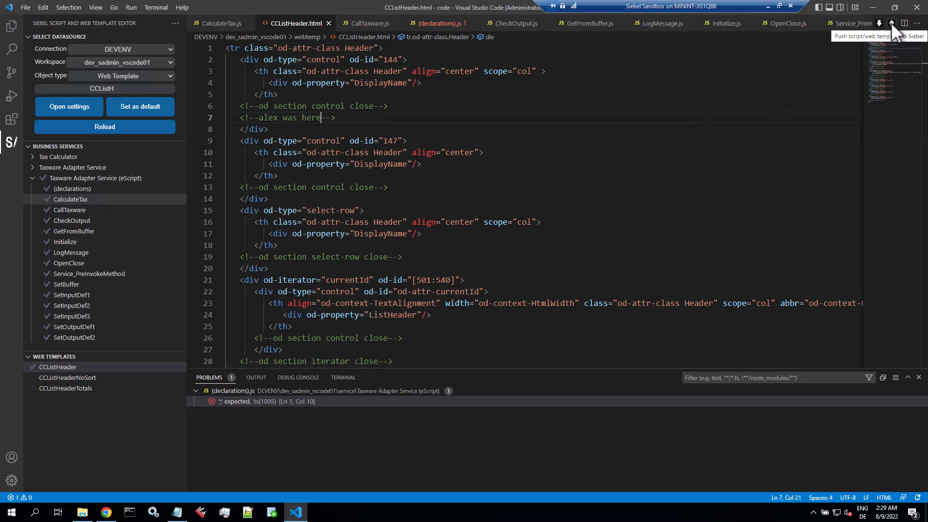
{"action": "left_click", "coordinate": [890, 23]}
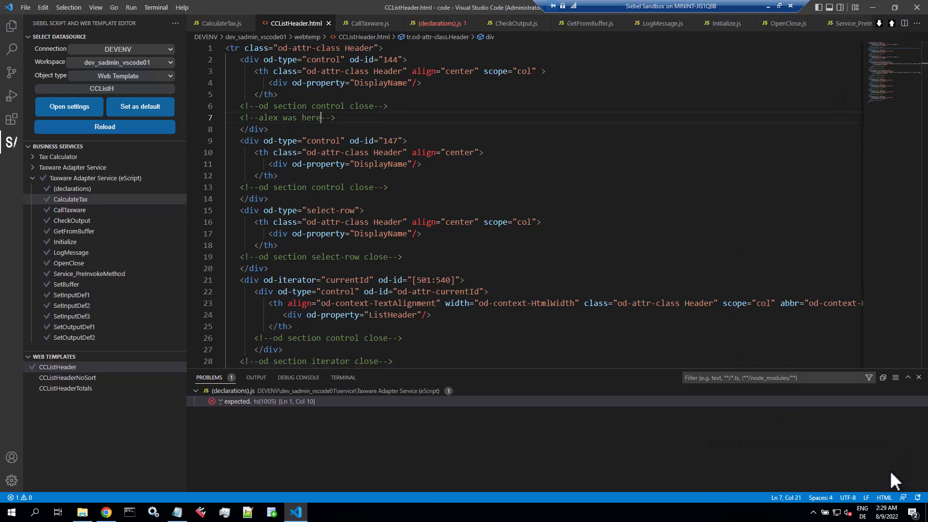
{"action": "left_click", "coordinate": [105, 127]}
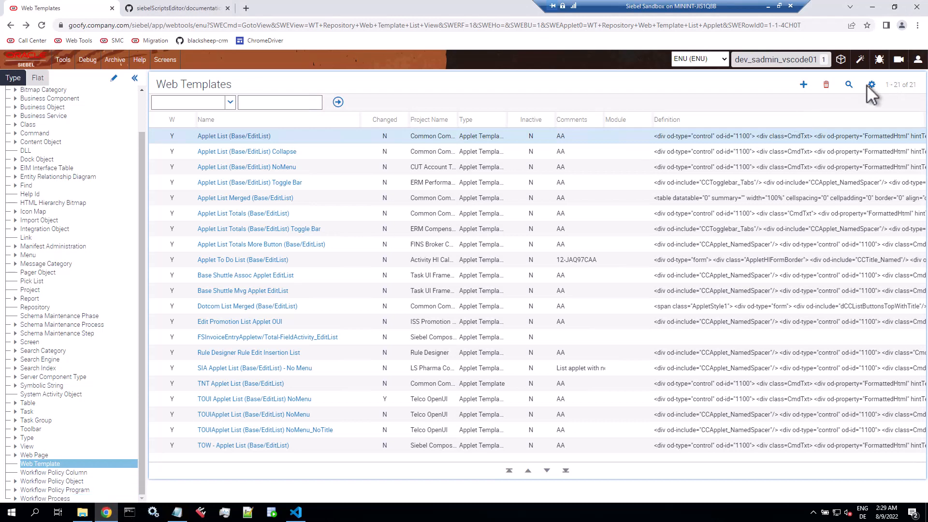
Refresh Web Templates and open CCListHeader to confirm the 'alex was here' line
{"action": "left_click", "coordinate": [848, 85]}
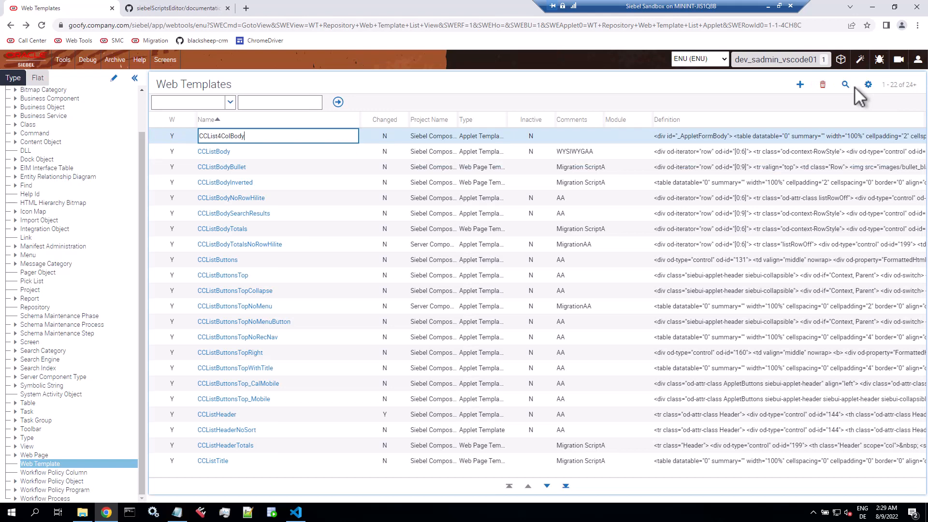
{"action": "mouse_move", "coordinate": [288, 425]}
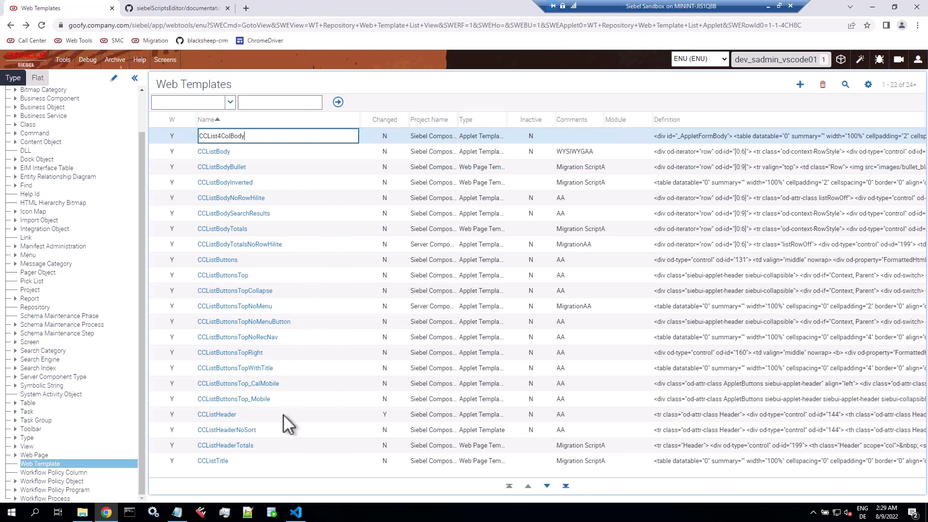
{"action": "left_click", "coordinate": [217, 414]}
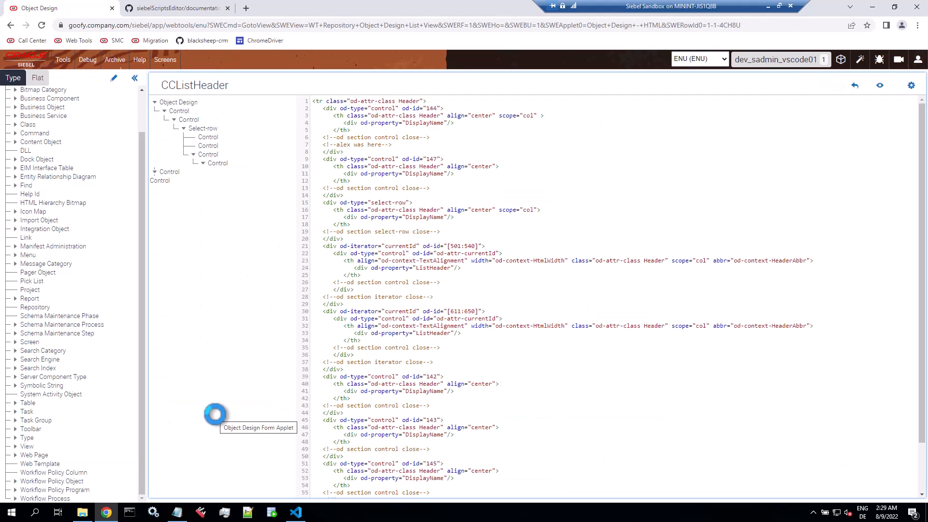
{"action": "mouse_move", "coordinate": [245, 325]}
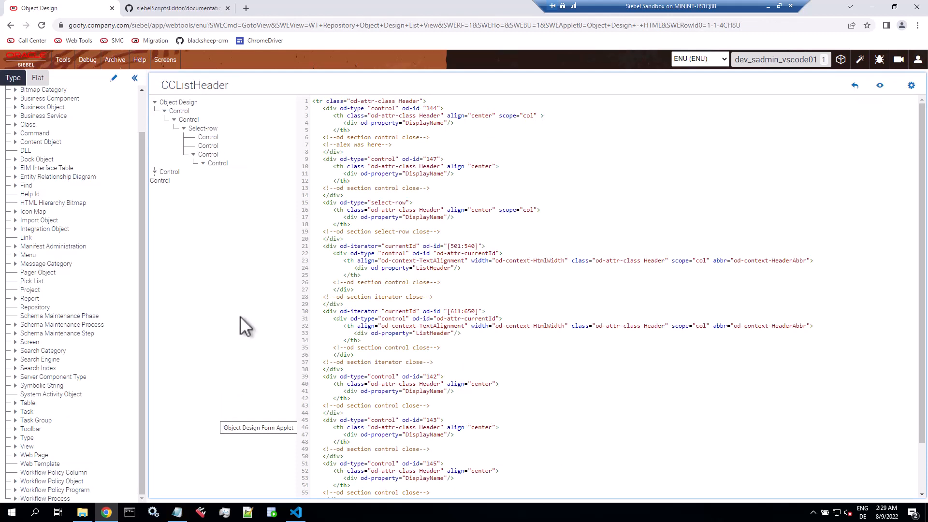